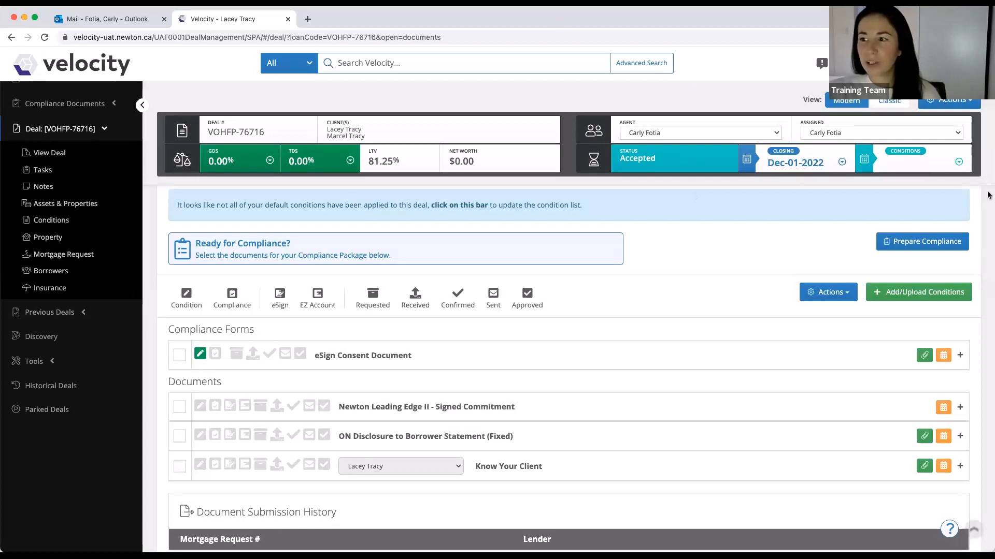
{"action": "mouse_move", "coordinate": [613, 203]}
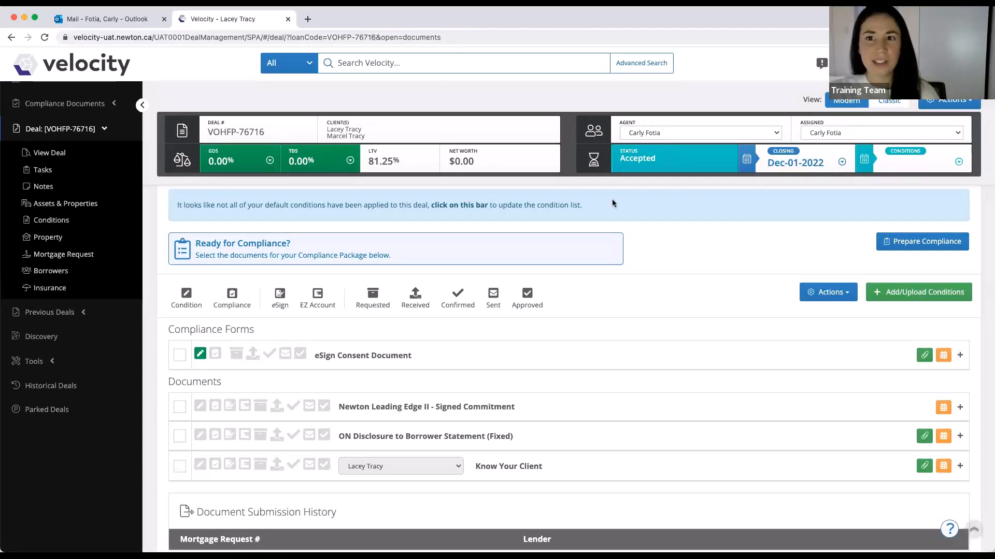
{"action": "mouse_move", "coordinate": [666, 210]}
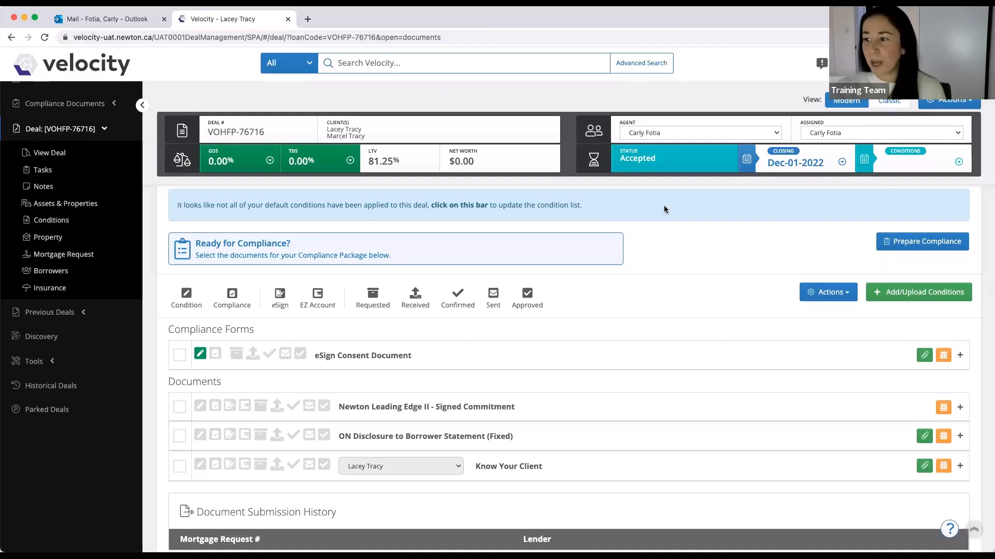
{"action": "mouse_move", "coordinate": [636, 343]}
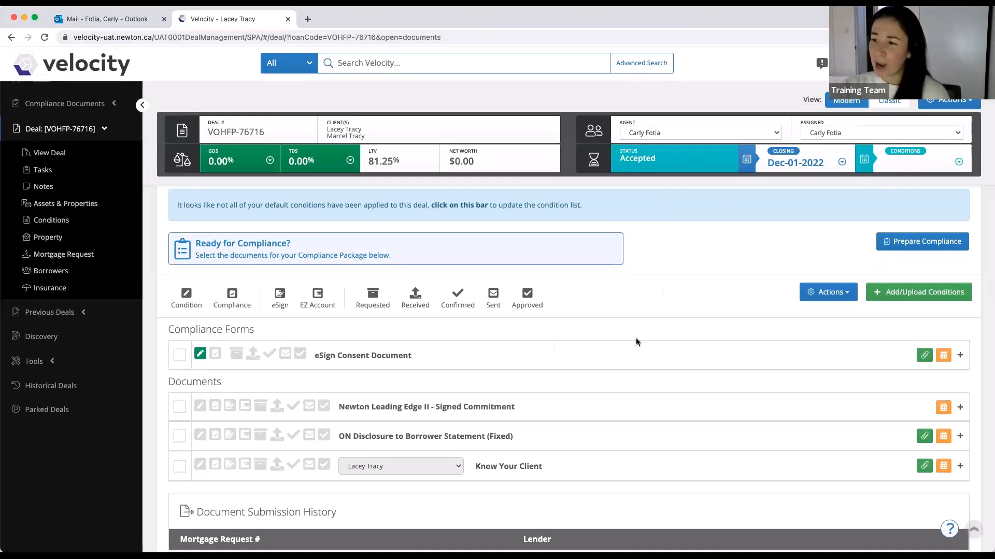
Open the User Settings page from the user profile
{"action": "left_click", "coordinate": [950, 100]}
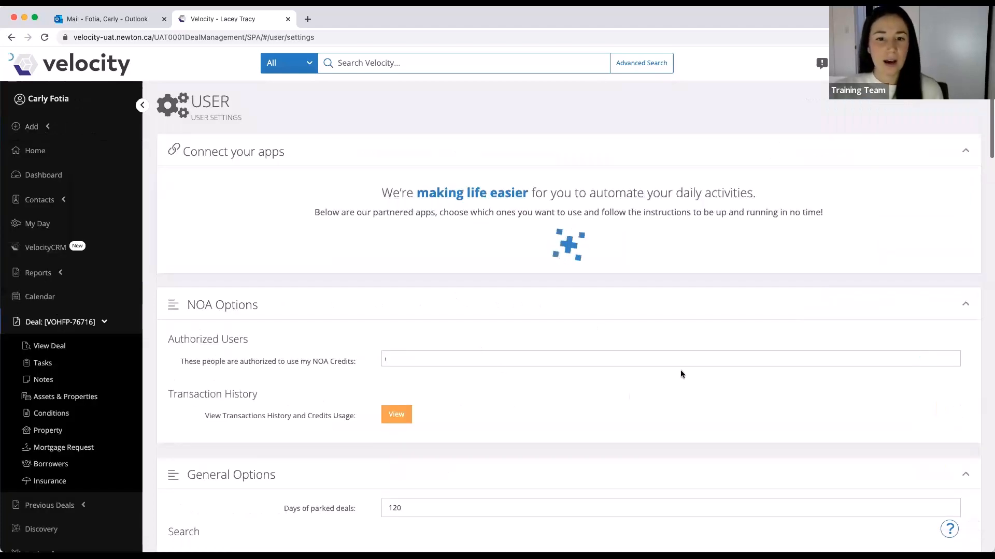
Review the eSign Premium (DocuSign) credits, 391 left, and open the membership portal in a new tab
{"action": "scroll", "scroll_direction": "down", "scroll_amount": 3}
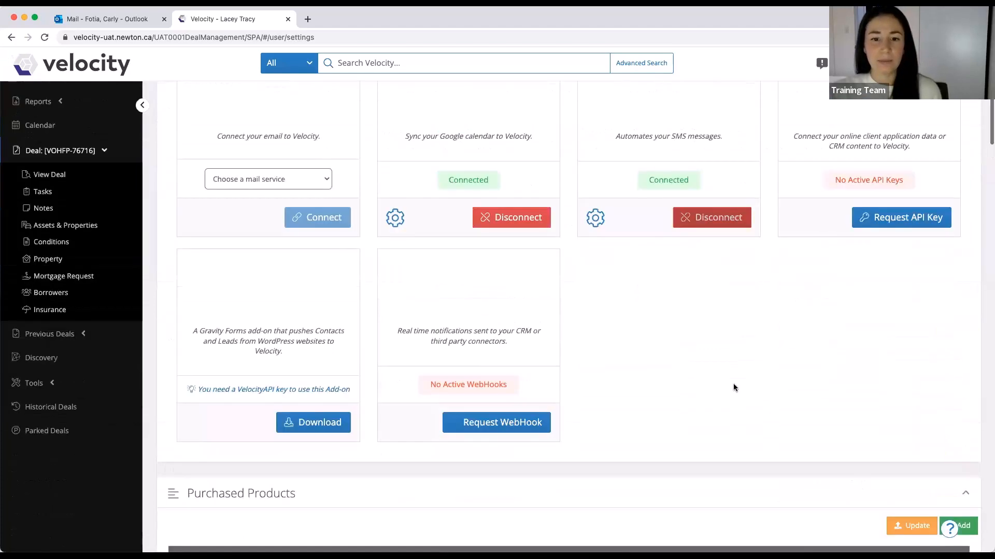
{"action": "scroll", "scroll_direction": "down", "scroll_amount": 3}
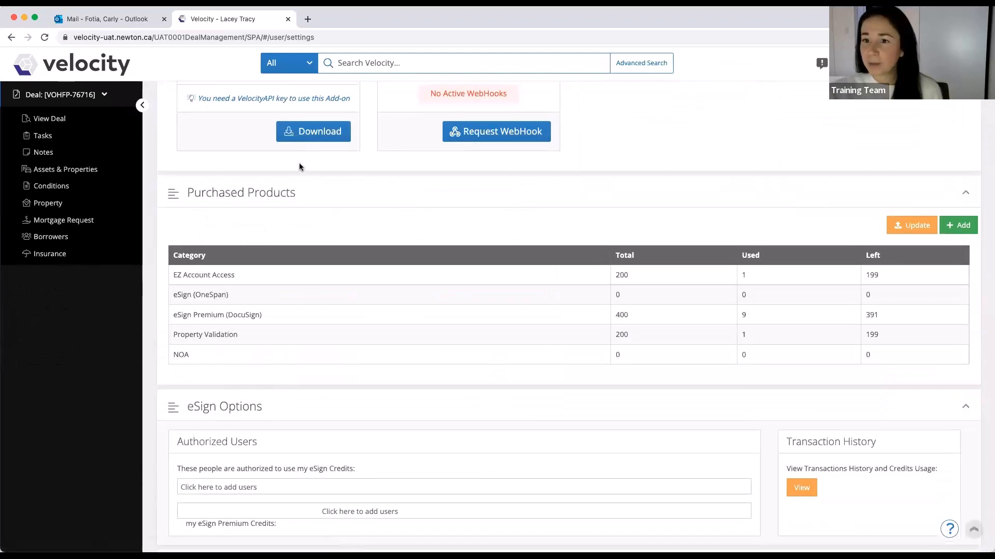
{"action": "mouse_move", "coordinate": [196, 364]}
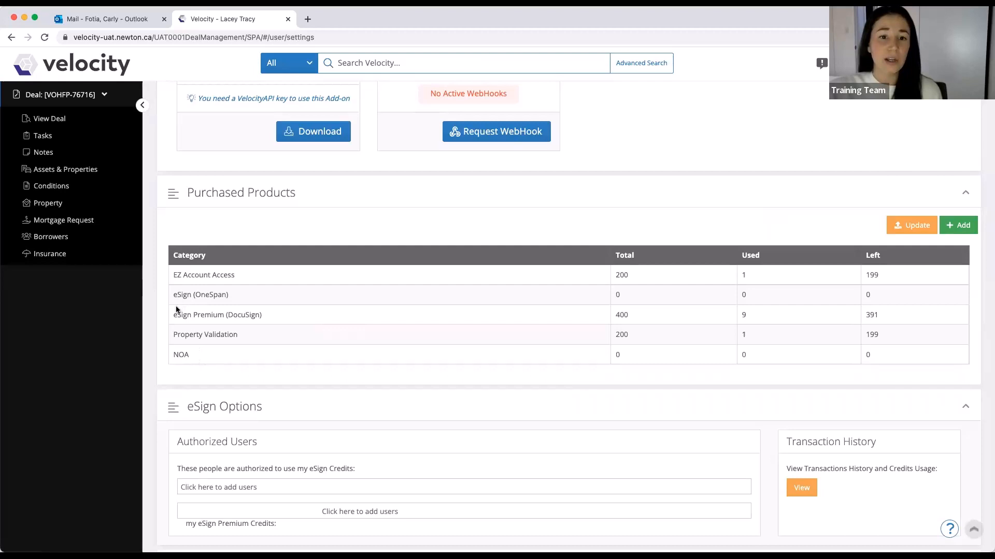
{"action": "double_click", "coordinate": [217, 315]}
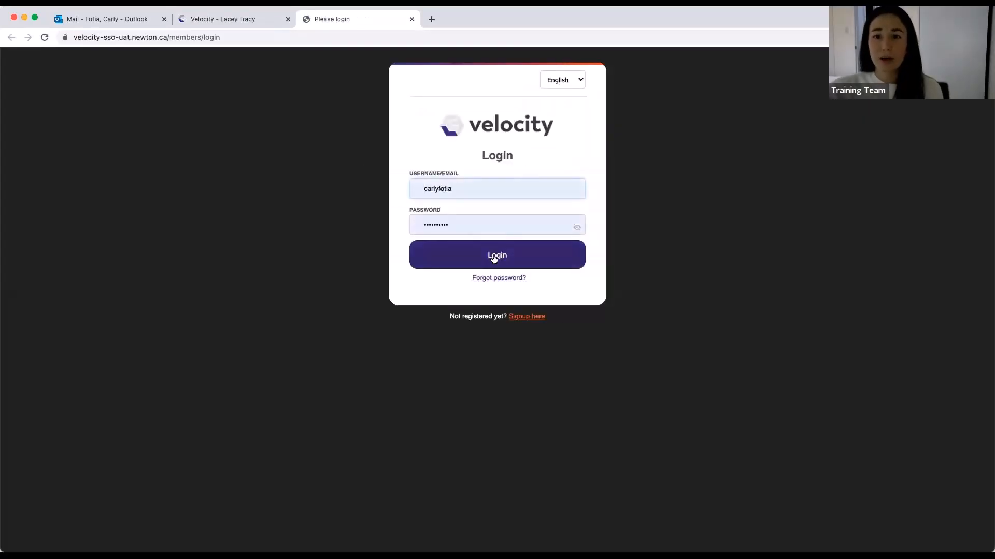
Sign in to the membership portal and review the Add/Renew Subscription and Add-ons options
{"action": "left_click", "coordinate": [496, 254]}
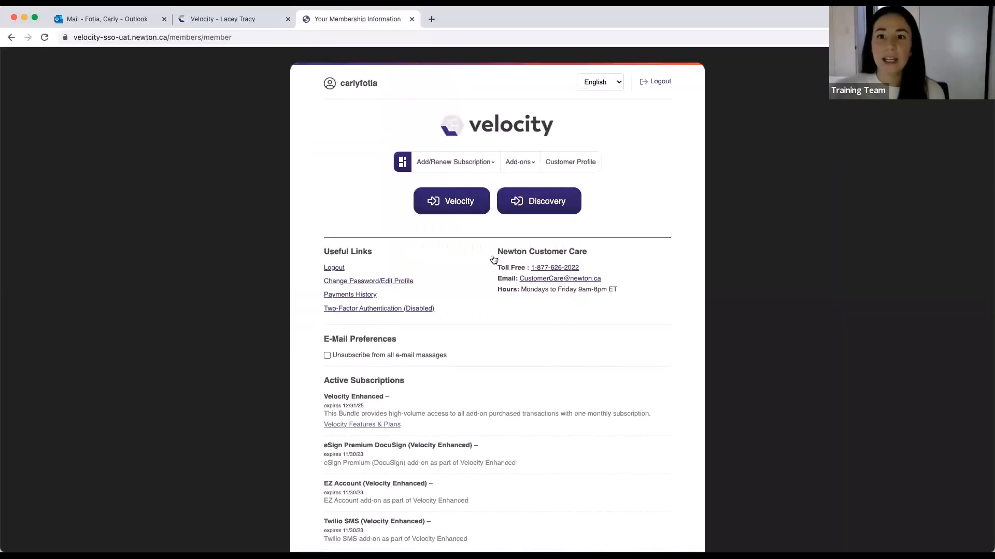
{"action": "left_click", "coordinate": [453, 162]}
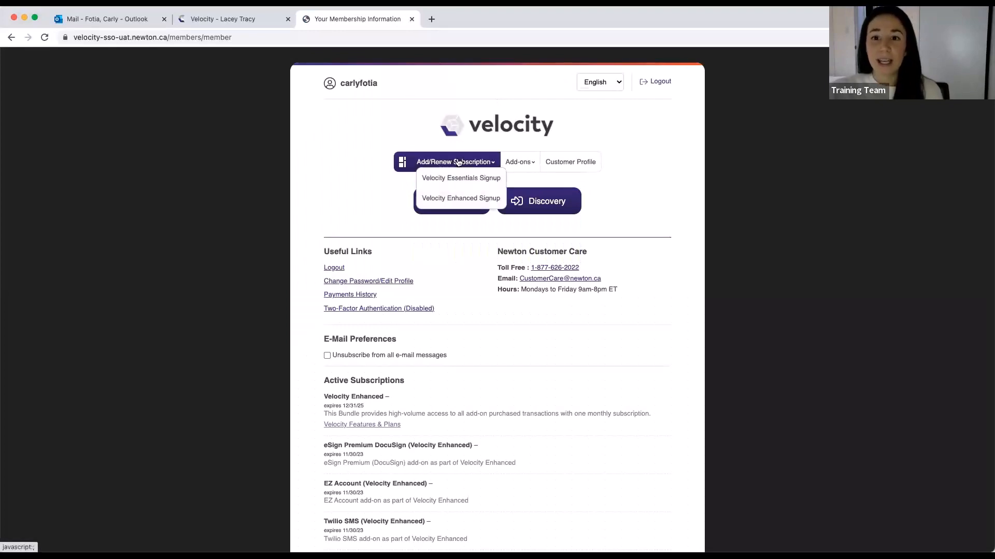
{"action": "mouse_move", "coordinate": [460, 198]}
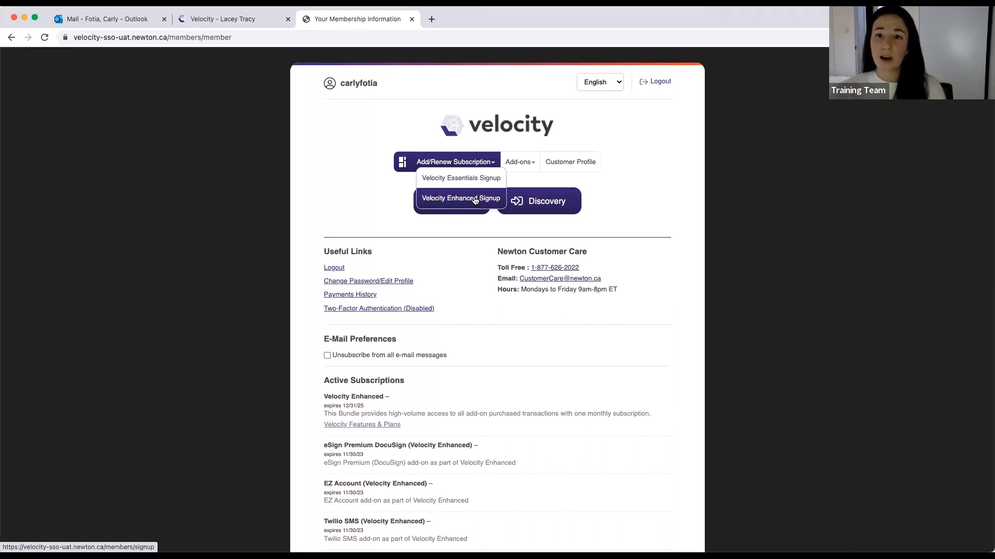
{"action": "left_click", "coordinate": [518, 162]}
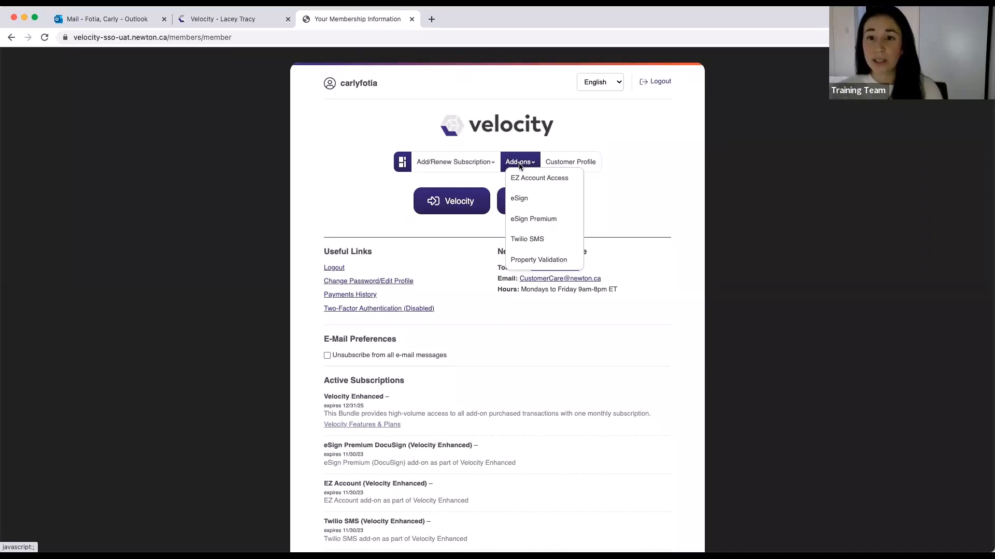
{"action": "left_click", "coordinate": [454, 162]}
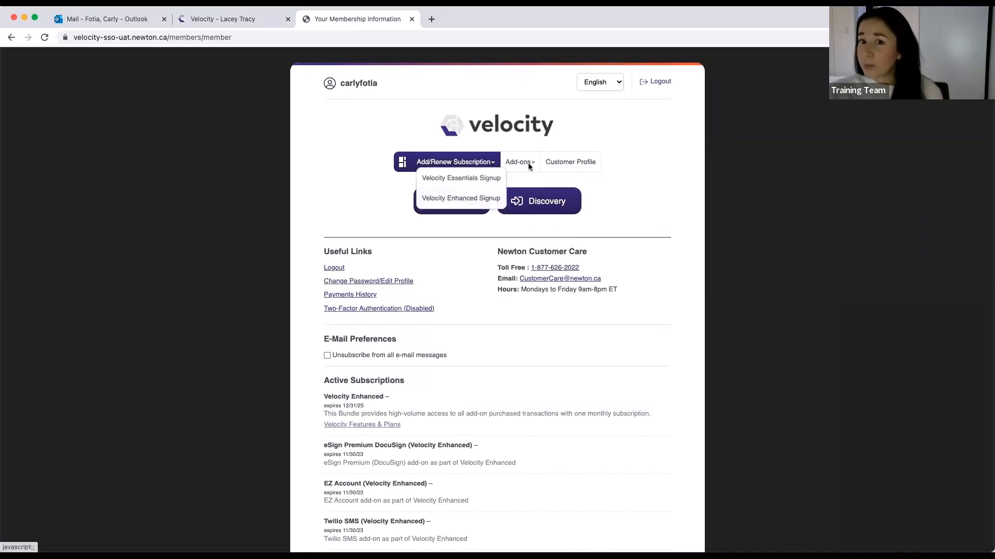
{"action": "left_click", "coordinate": [518, 162]}
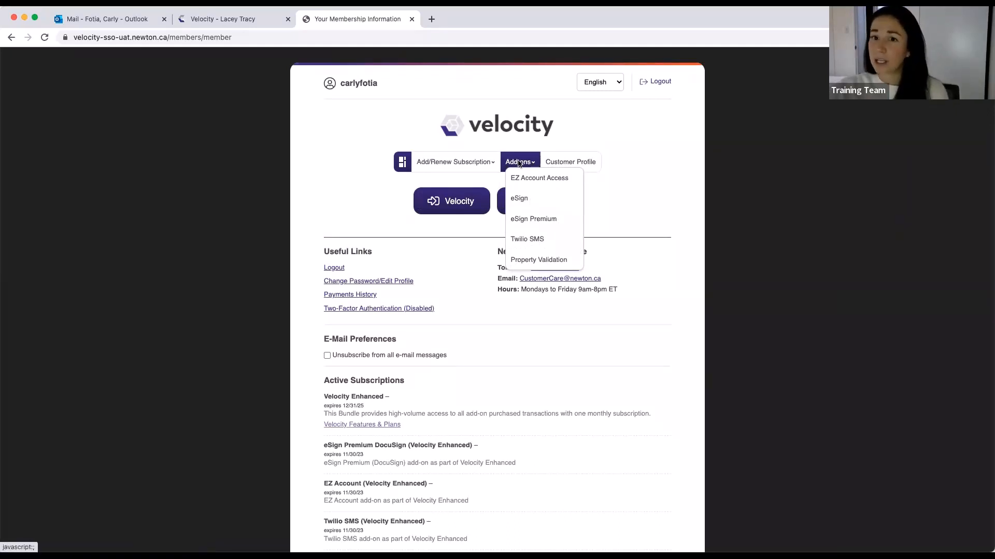
{"action": "mouse_move", "coordinate": [533, 218]}
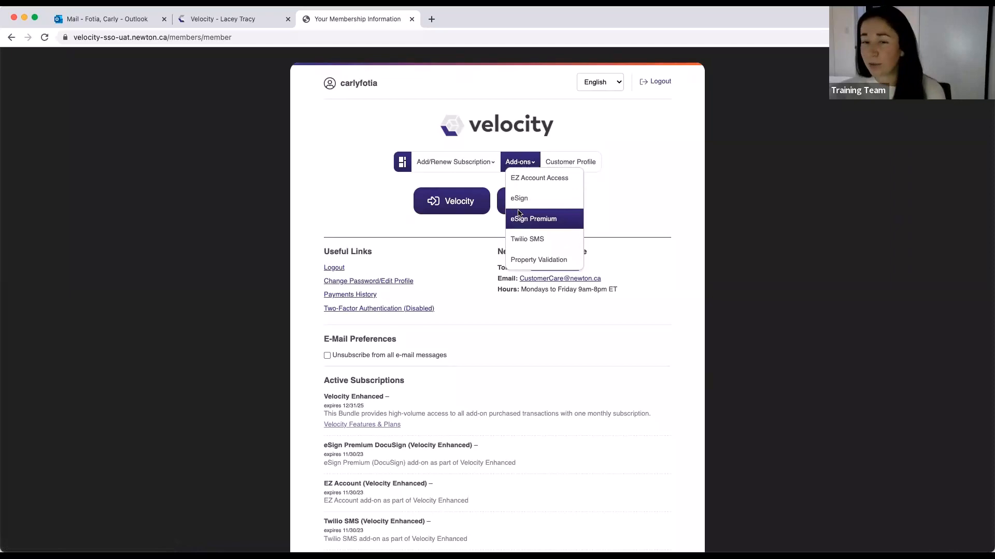
{"action": "mouse_move", "coordinate": [519, 197]}
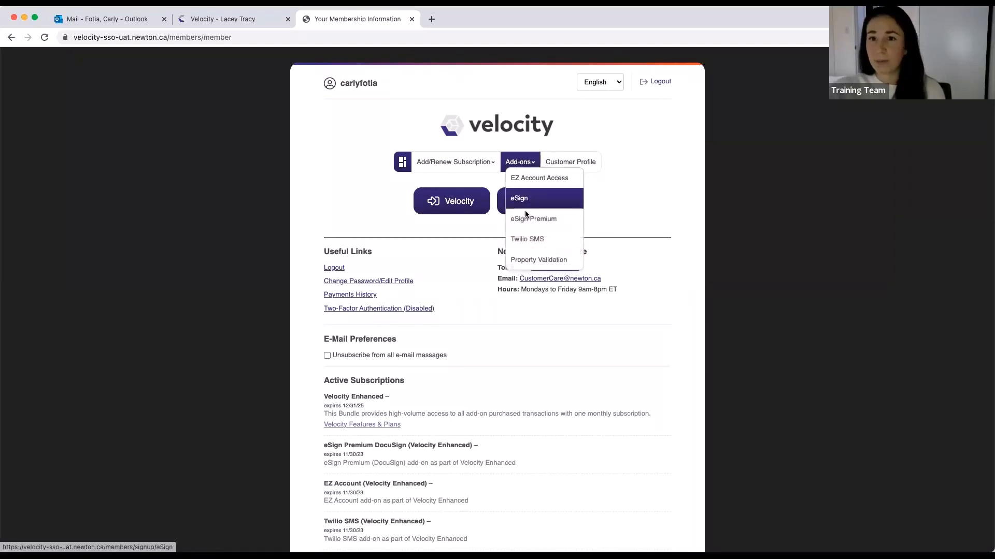
{"action": "mouse_move", "coordinate": [533, 218]}
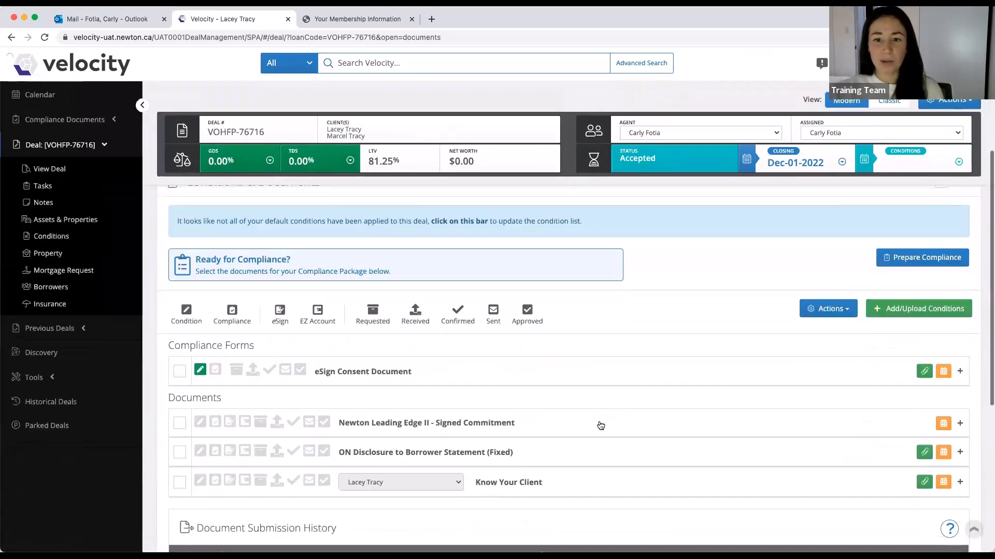
Tick the Know Your Client document in the Documents list and send it for eSign
{"action": "scroll", "scroll_direction": "down", "scroll_amount": 3}
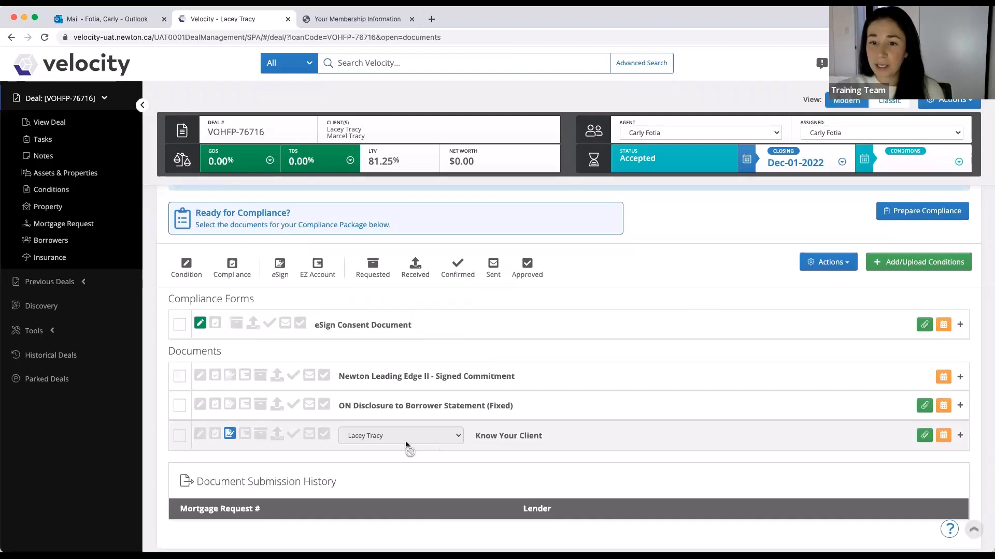
{"action": "mouse_move", "coordinate": [199, 439]}
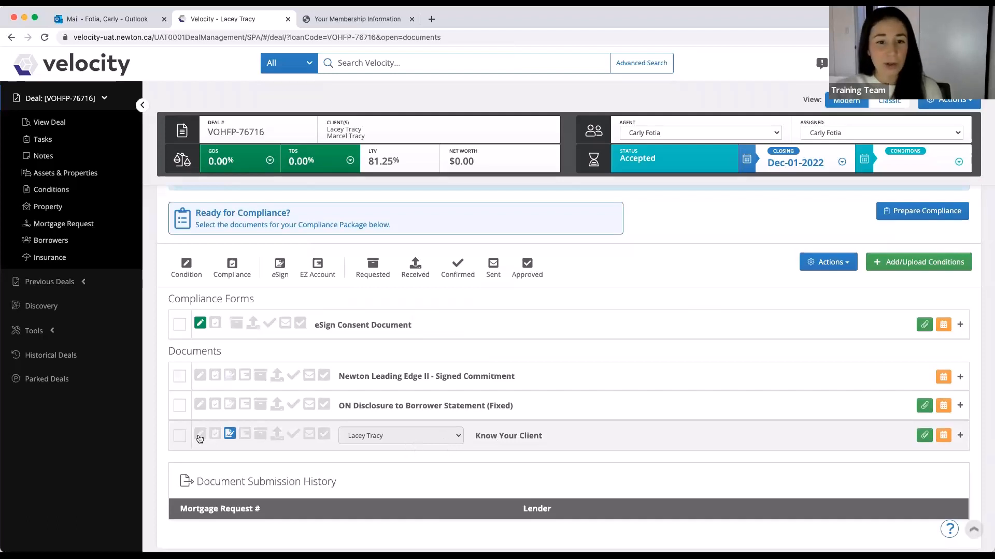
{"action": "left_click", "coordinate": [179, 437]}
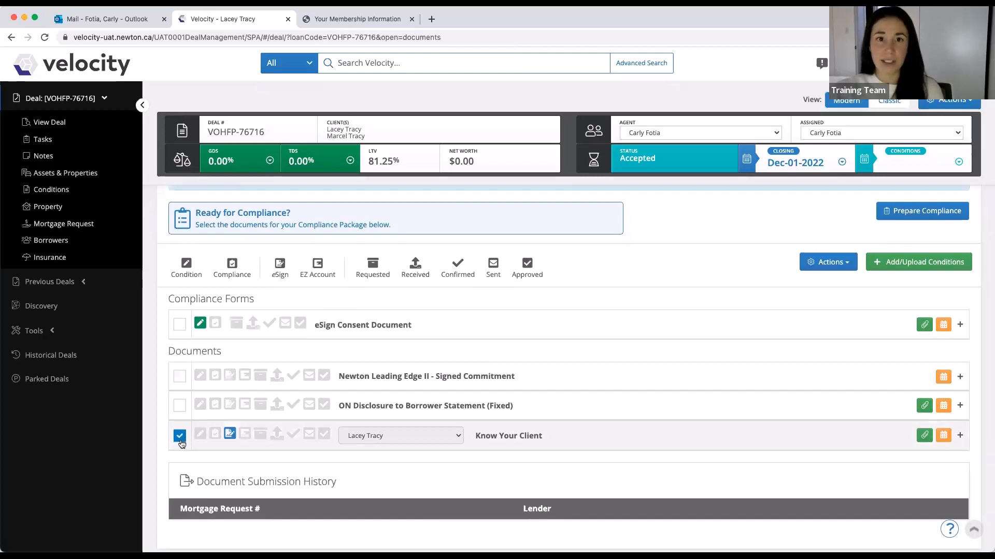
{"action": "mouse_move", "coordinate": [328, 439]}
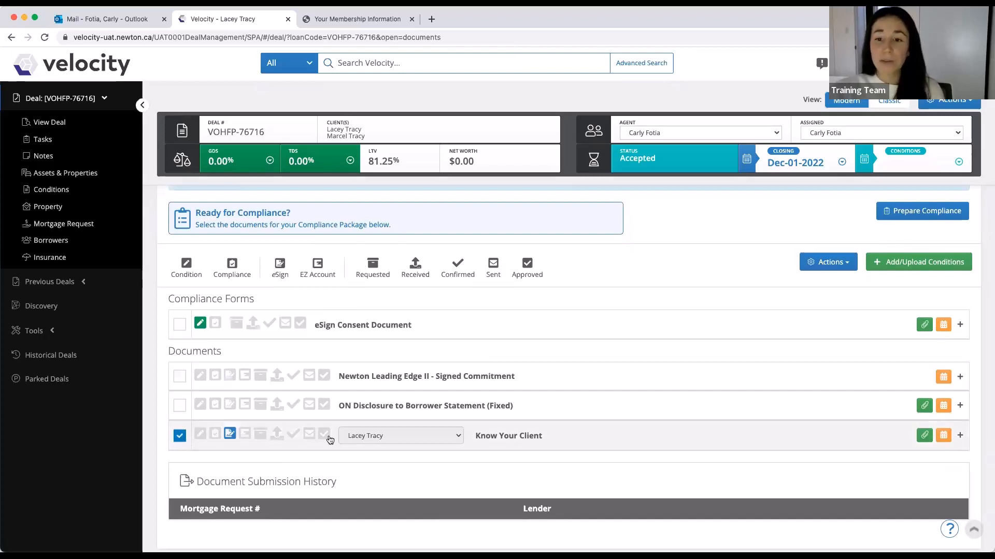
{"action": "left_click", "coordinate": [828, 262]}
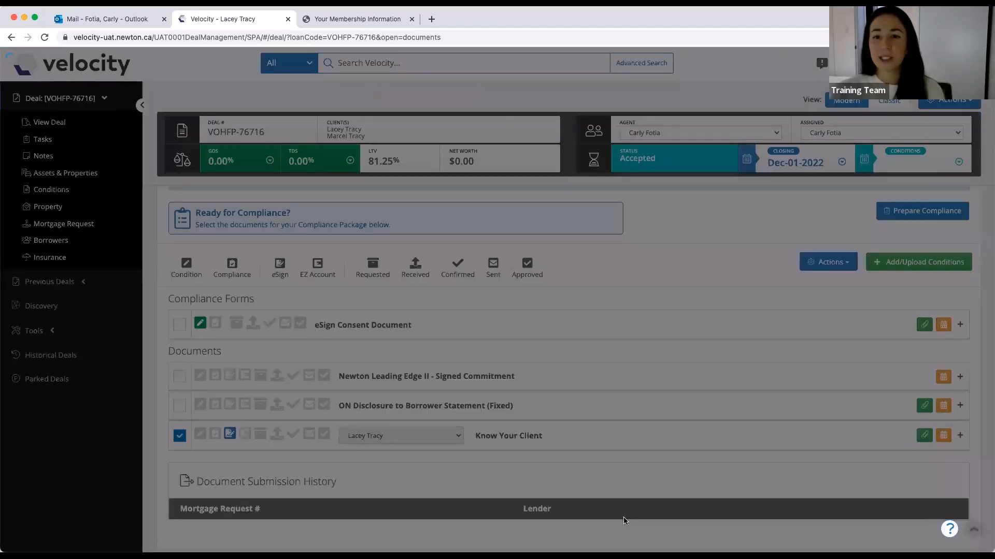
Submit the eSign Authorization using the agent's own credits with DocuSign as provider
{"action": "left_click", "coordinate": [279, 263]}
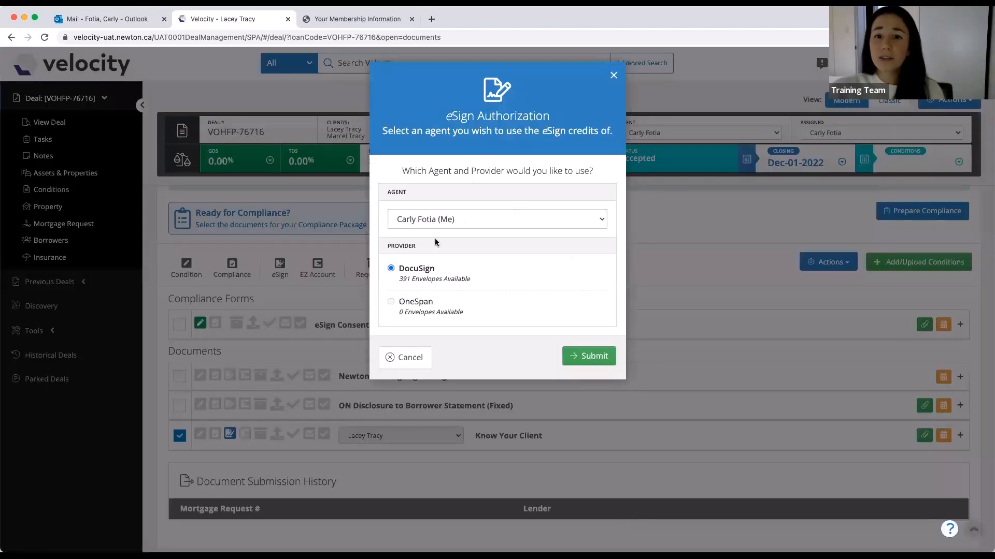
{"action": "left_click", "coordinate": [496, 219]}
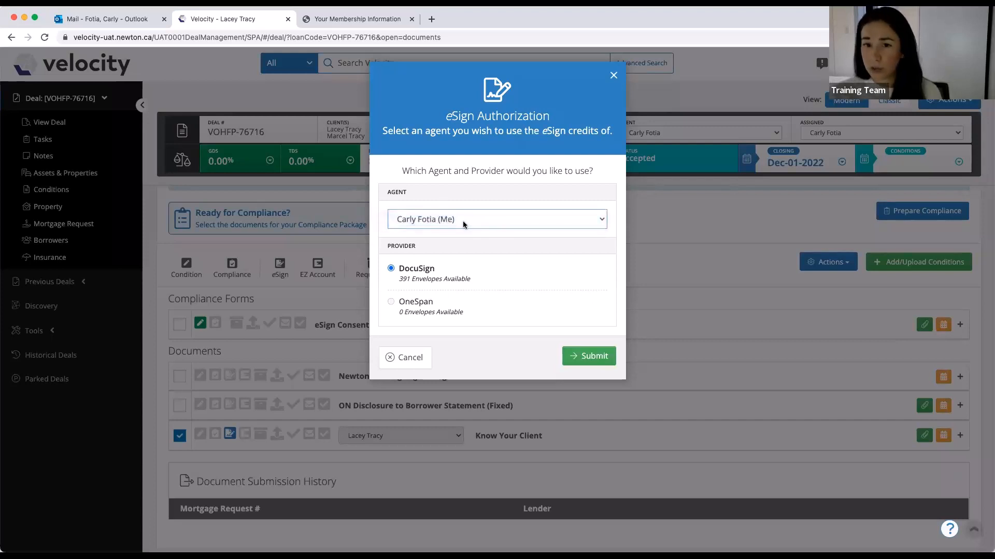
{"action": "mouse_move", "coordinate": [453, 213]}
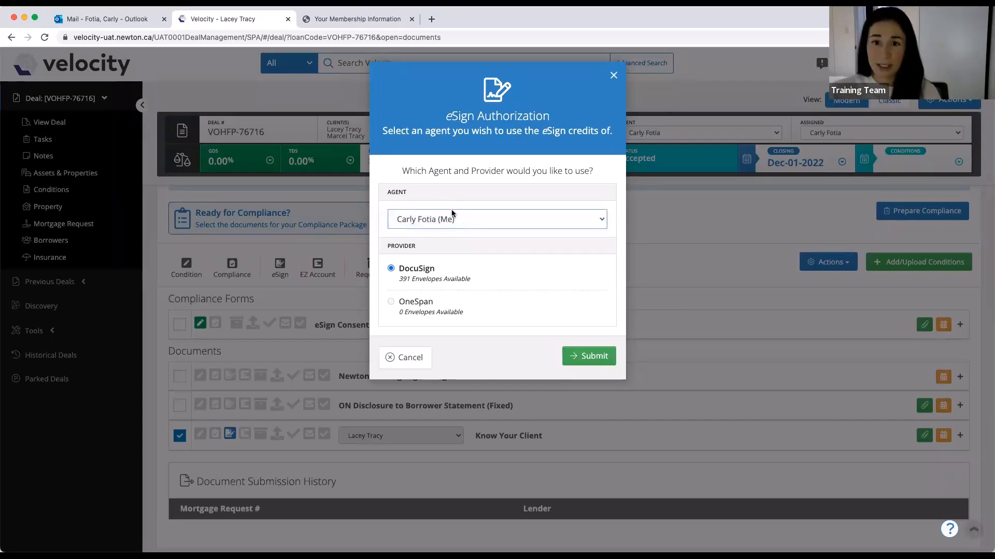
{"action": "mouse_move", "coordinate": [395, 309]}
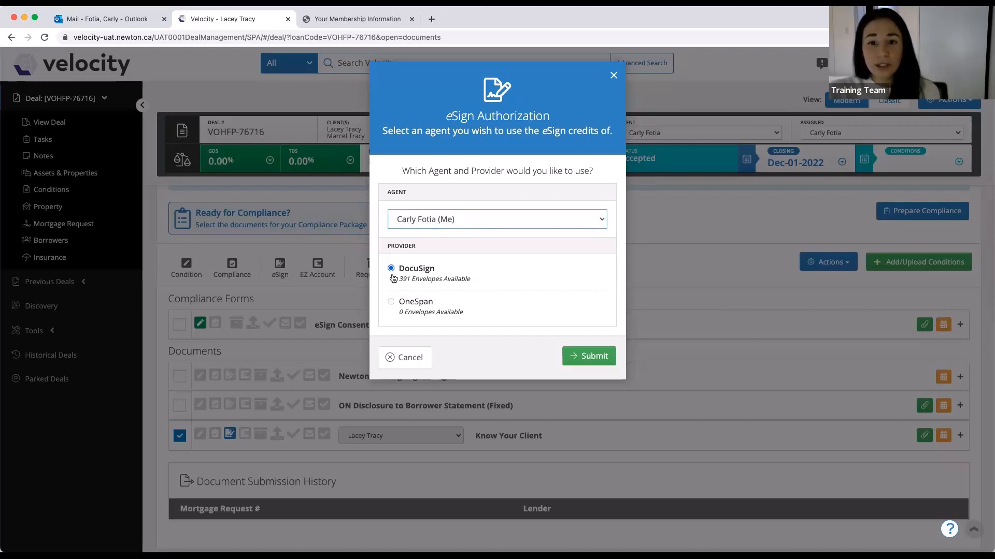
{"action": "mouse_move", "coordinate": [414, 310]}
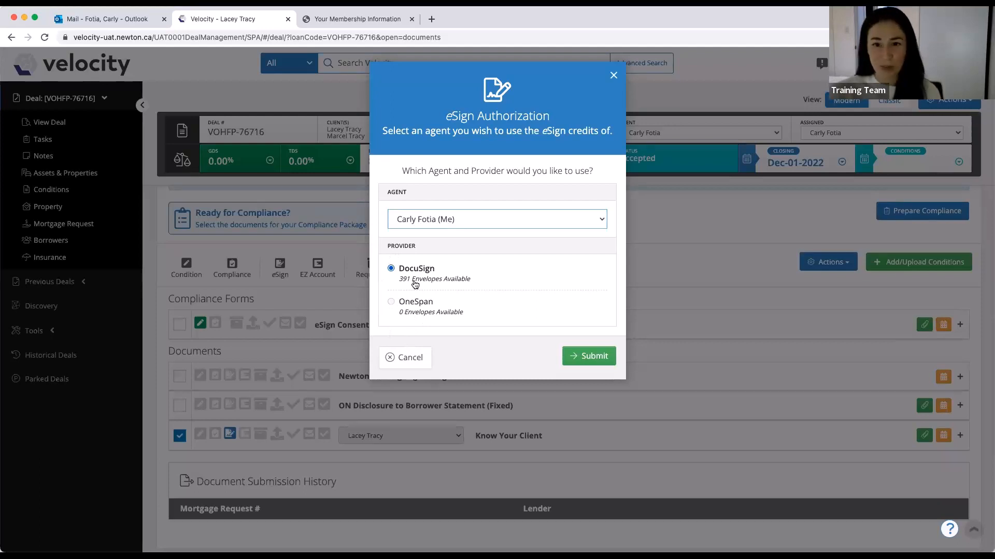
{"action": "mouse_move", "coordinate": [391, 284]}
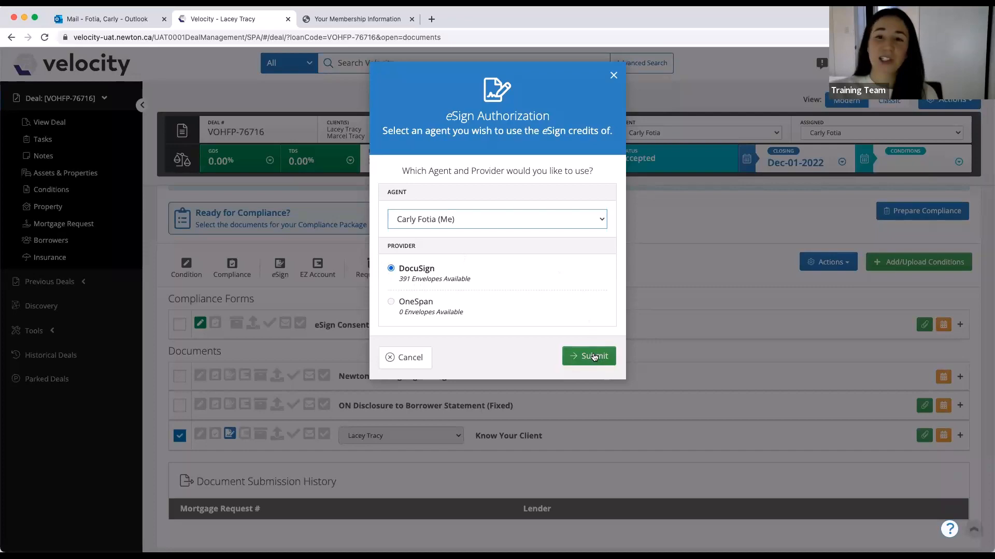
{"action": "left_click", "coordinate": [588, 356]}
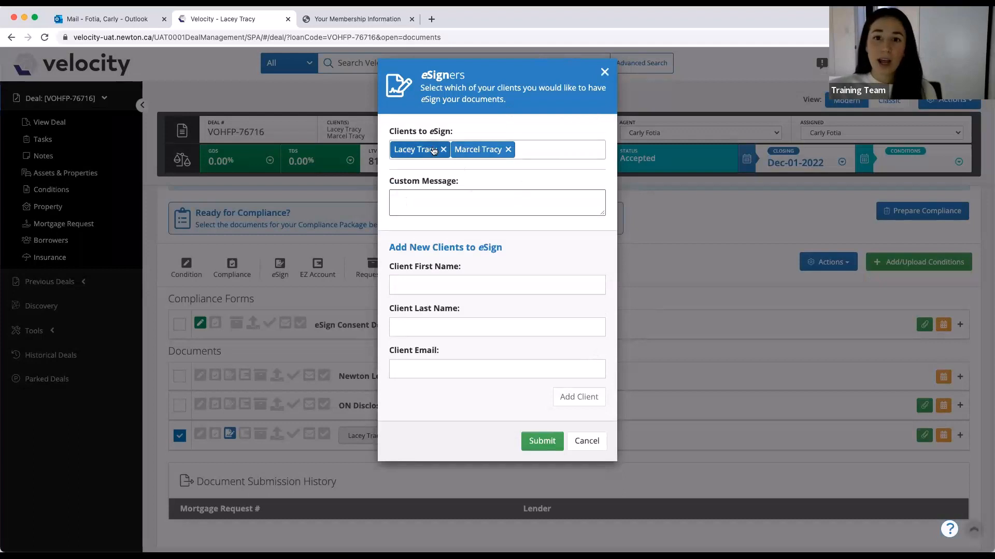
{"action": "mouse_move", "coordinate": [479, 161]}
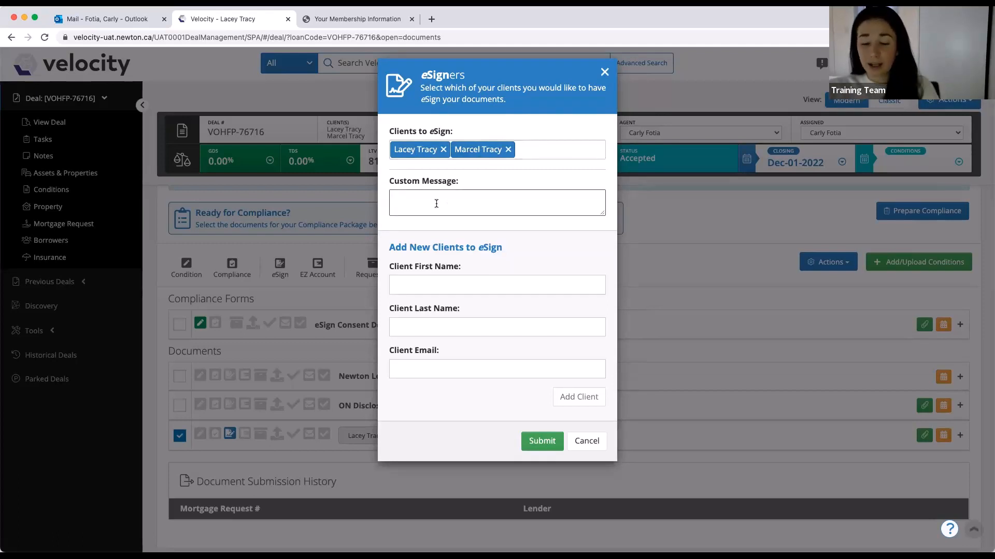
Add the custom message 'Hello! Please sign the document. Thank you!' and submit the eSigners form
{"action": "type", "text": "Hello! Please"}
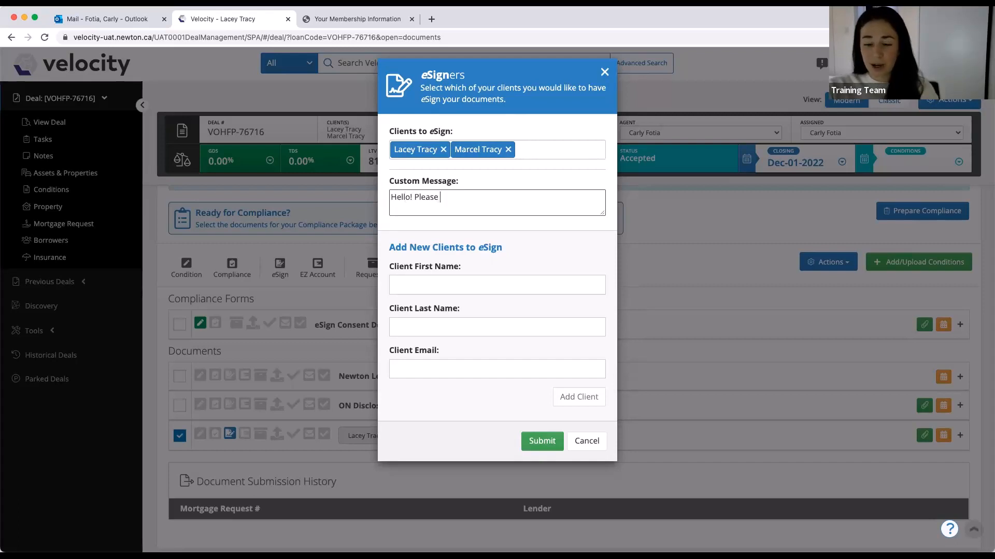
{"action": "type", "text": "sign the doc"}
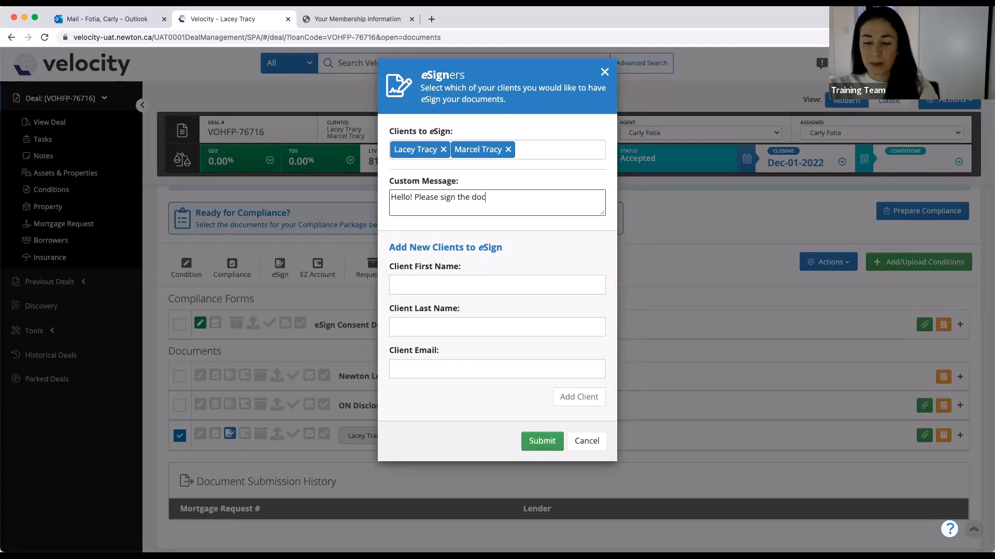
{"action": "type", "text": "ument. Thank you"}
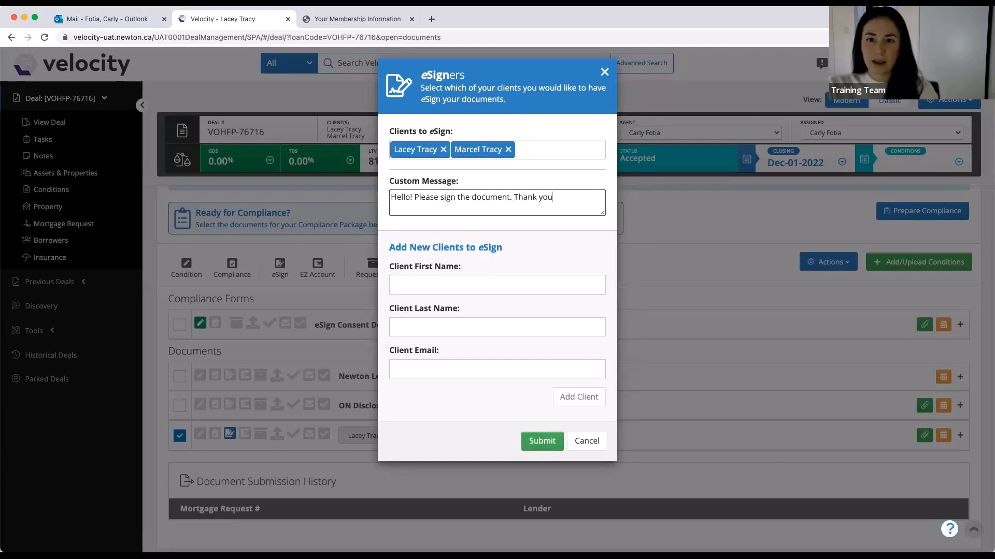
{"action": "type", "text": "!"}
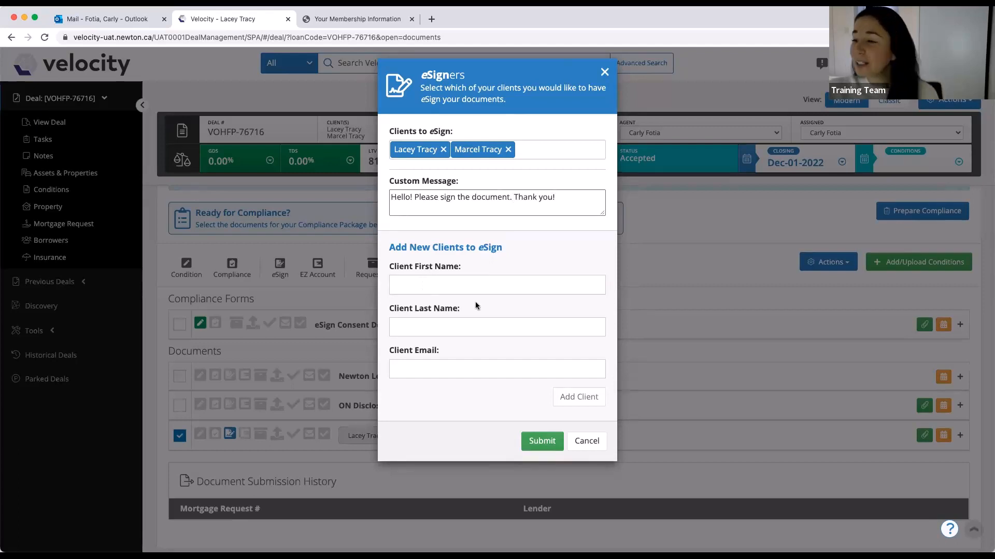
{"action": "mouse_move", "coordinate": [437, 379]}
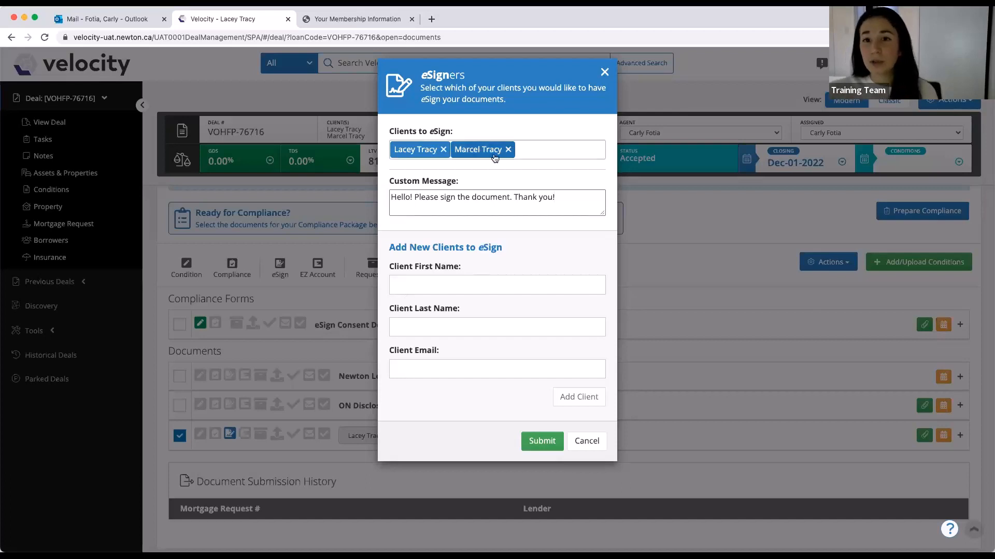
{"action": "left_click", "coordinate": [541, 441]}
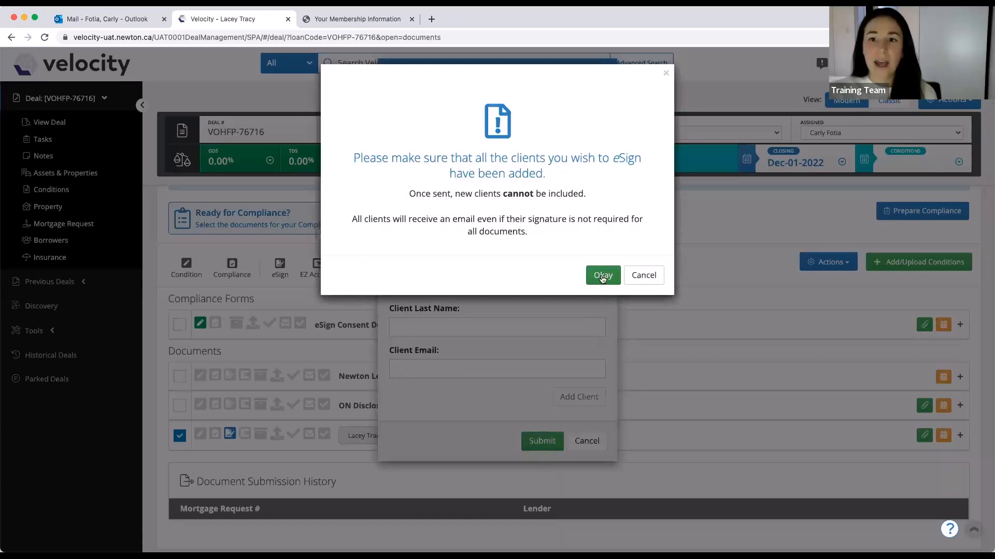
{"action": "left_click", "coordinate": [602, 276]}
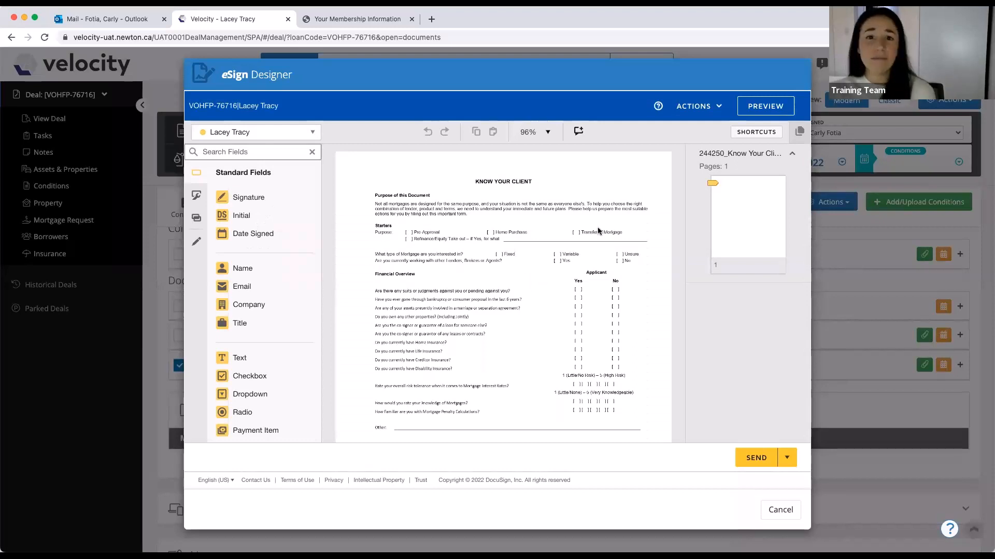
{"action": "mouse_move", "coordinate": [323, 184]}
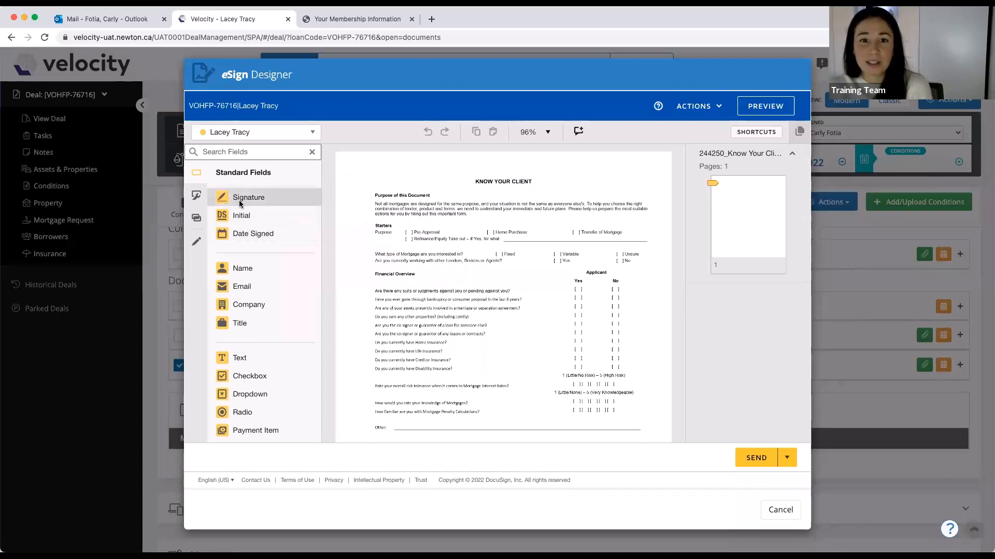
{"action": "scroll", "scroll_direction": "down", "scroll_amount": 3}
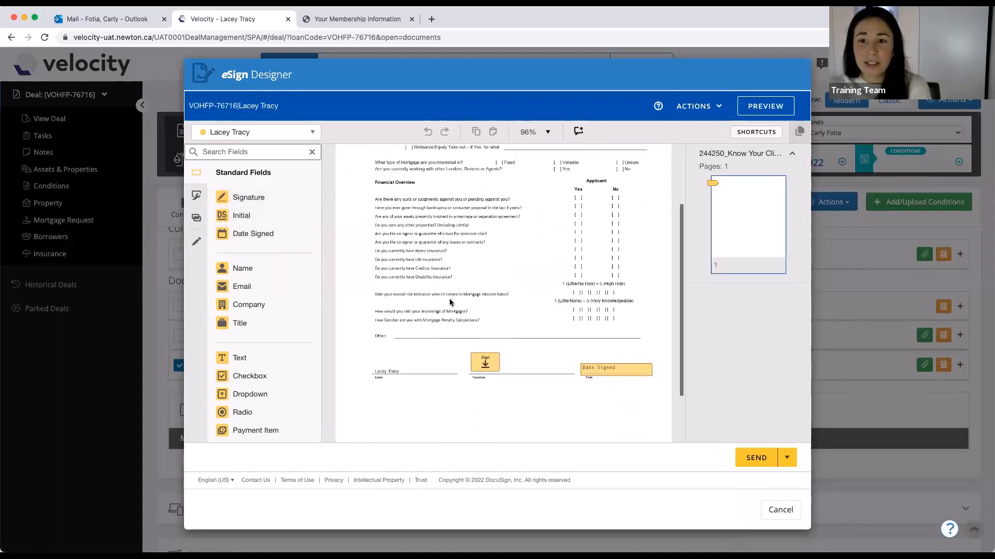
{"action": "mouse_move", "coordinate": [359, 337]}
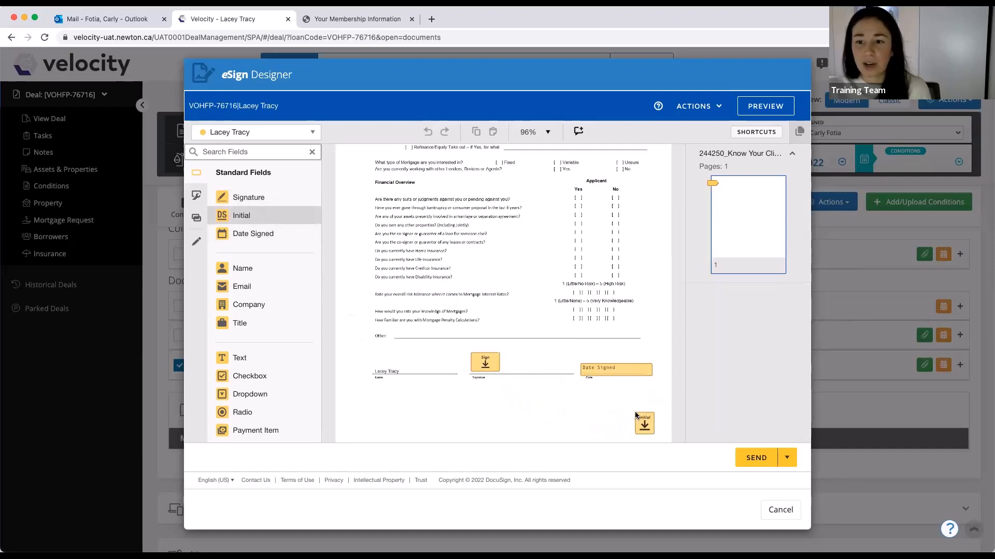
{"action": "left_click", "coordinate": [644, 419]}
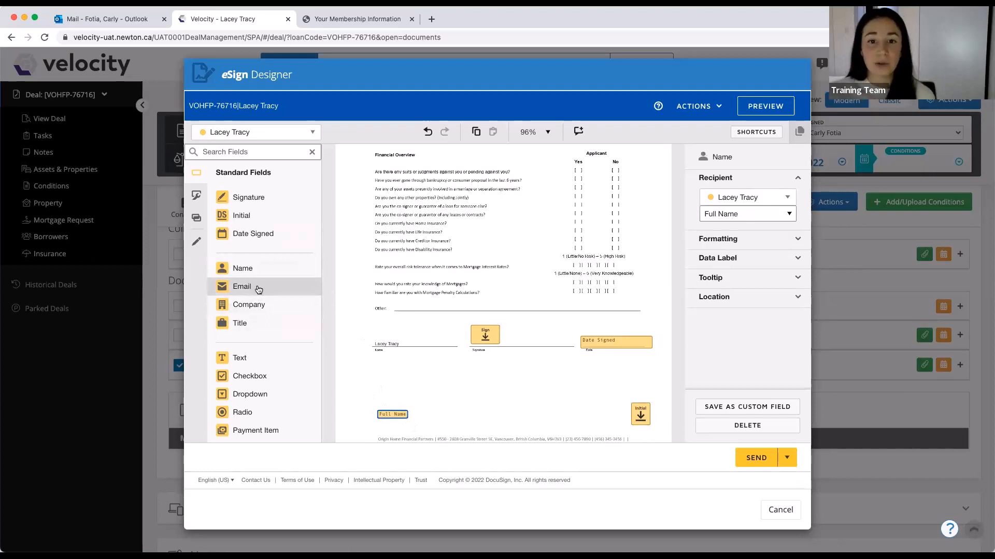
{"action": "mouse_move", "coordinate": [263, 335]}
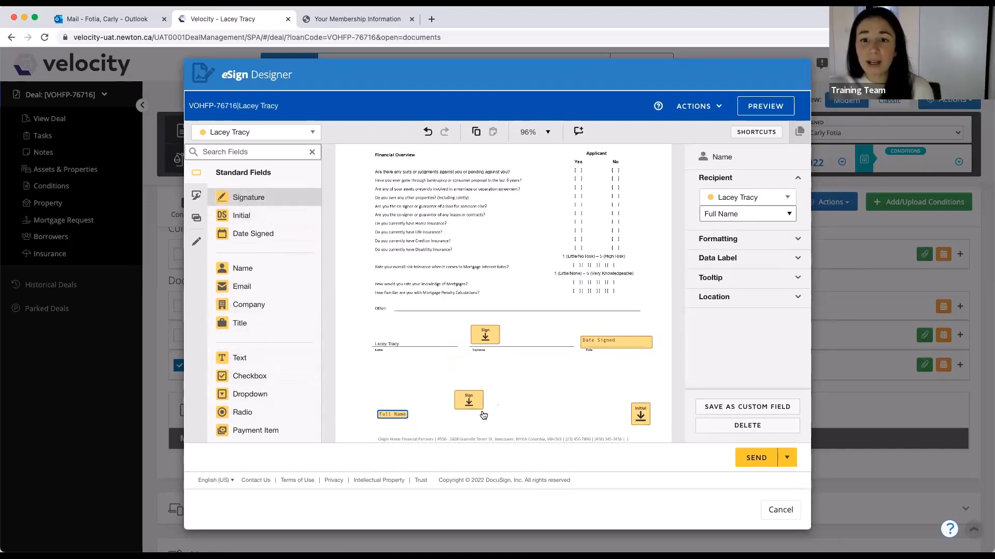
{"action": "left_click", "coordinate": [468, 400]}
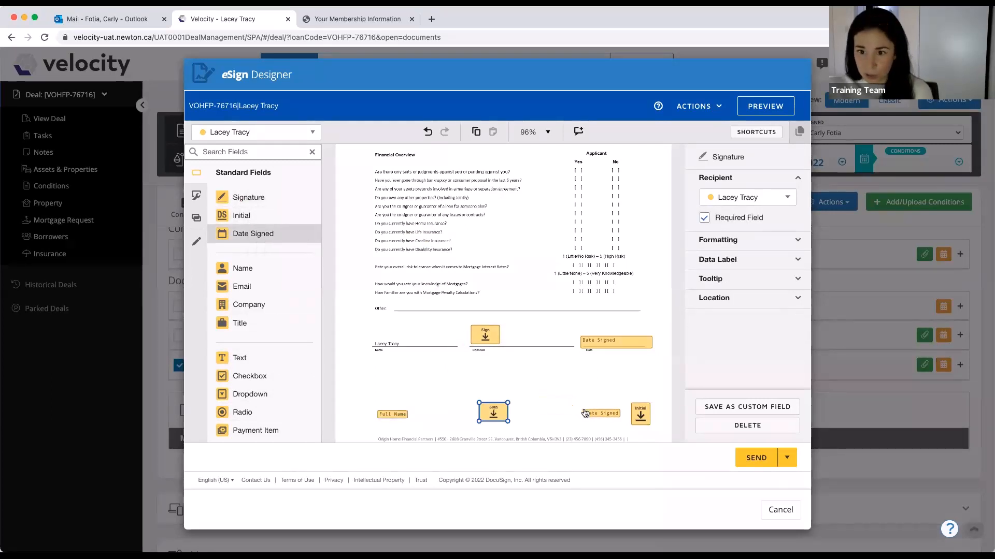
{"action": "left_click", "coordinate": [600, 414]}
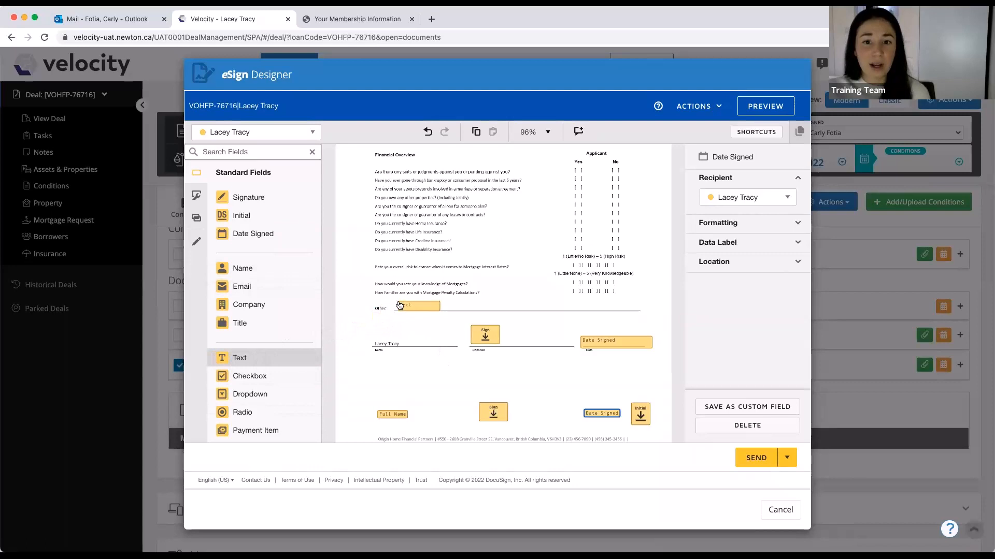
Place a text field on the Other line, make it optional, and check the existing signature and date fields
{"action": "left_click", "coordinate": [418, 307]}
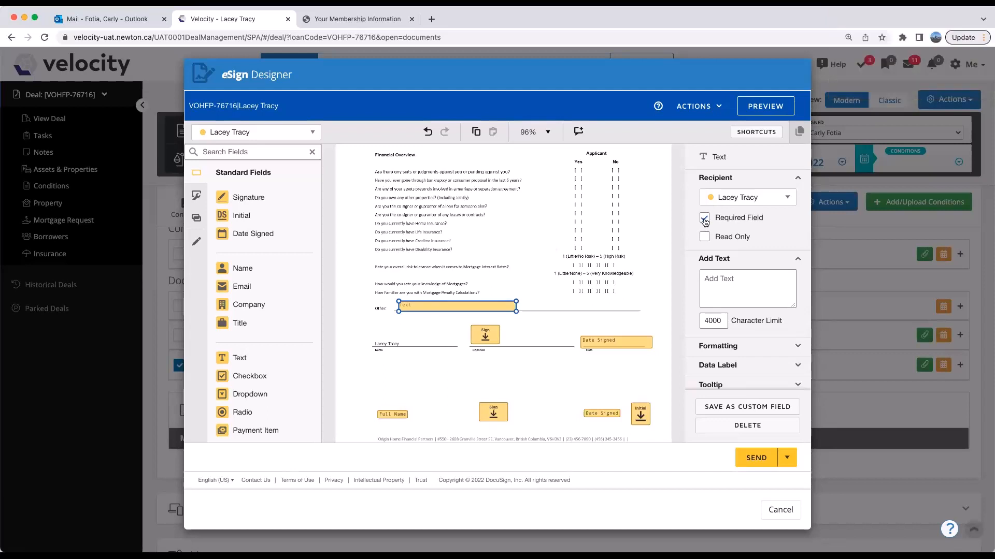
{"action": "left_click", "coordinate": [703, 218]}
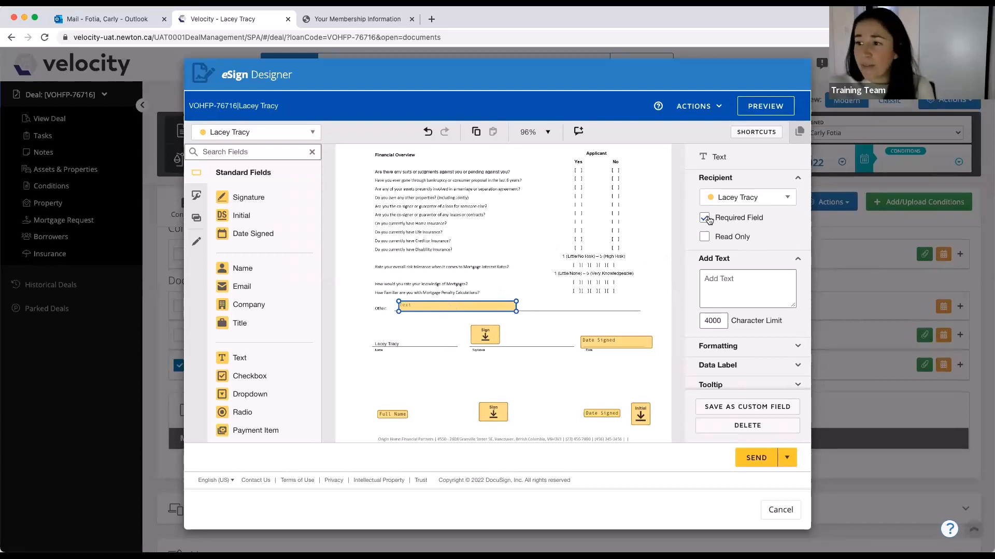
{"action": "left_click", "coordinate": [704, 218]}
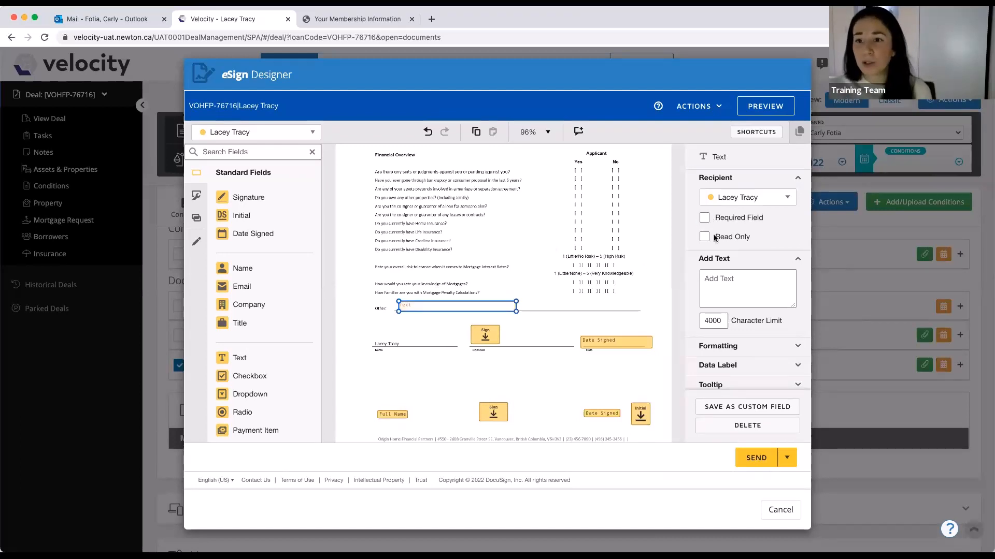
{"action": "left_click", "coordinate": [616, 342]}
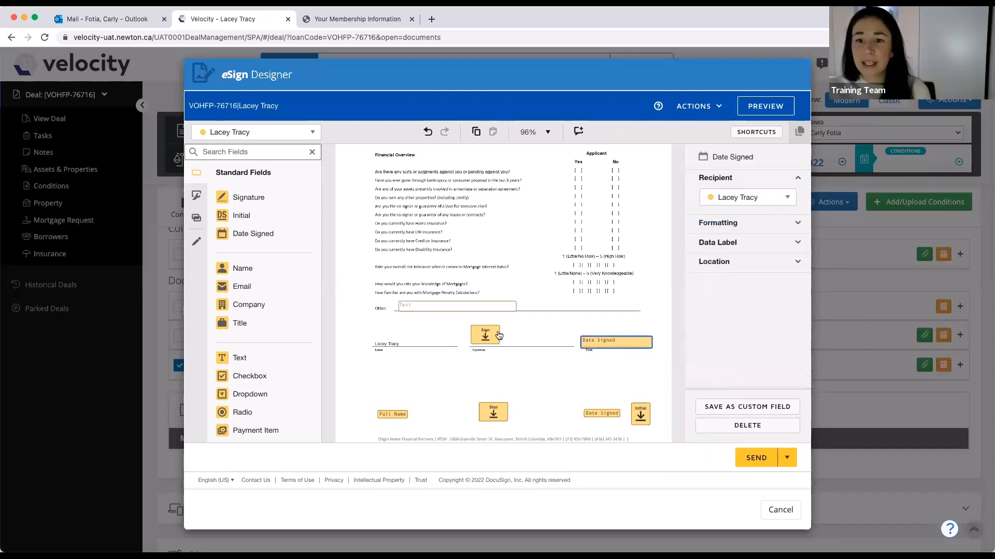
{"action": "left_click", "coordinate": [485, 335]}
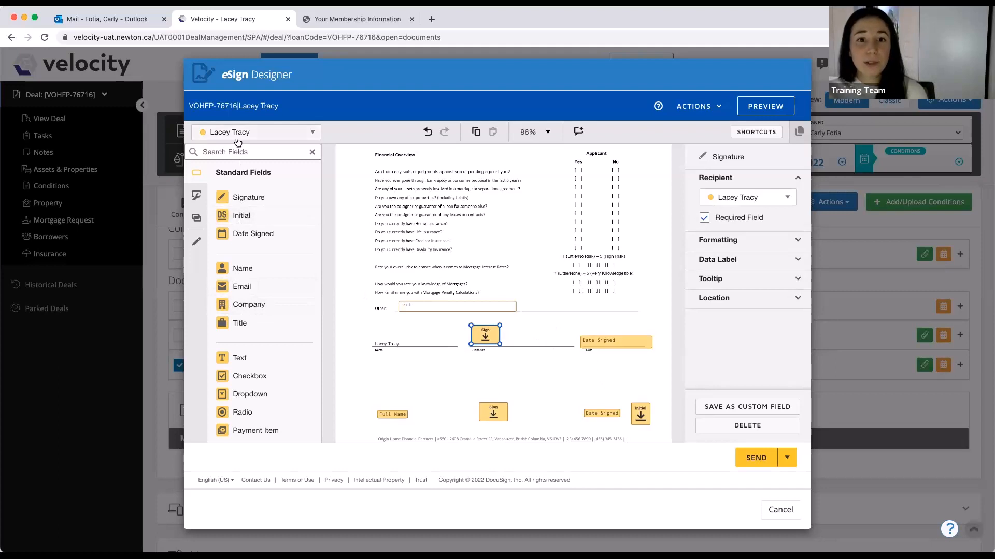
{"action": "left_click", "coordinate": [255, 131]}
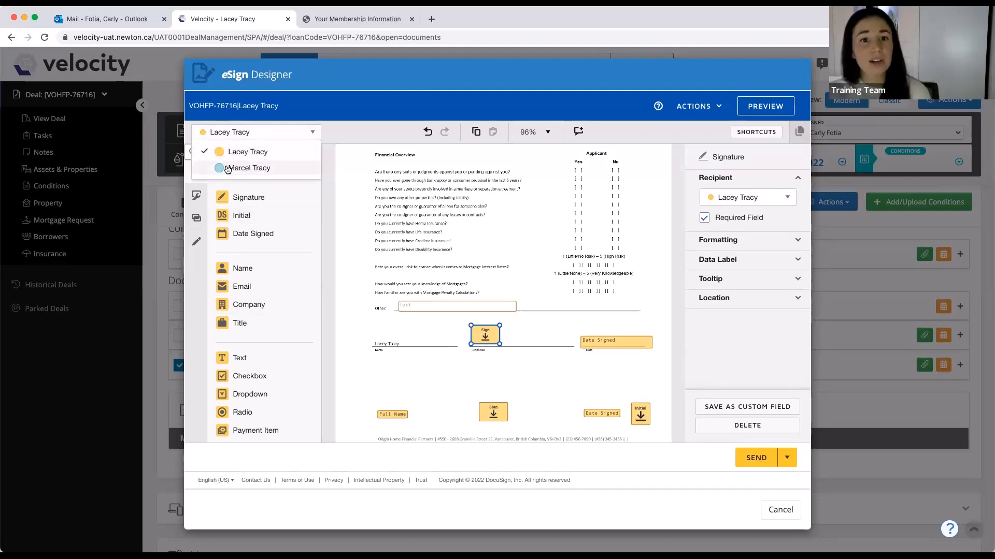
{"action": "left_click", "coordinate": [248, 168]}
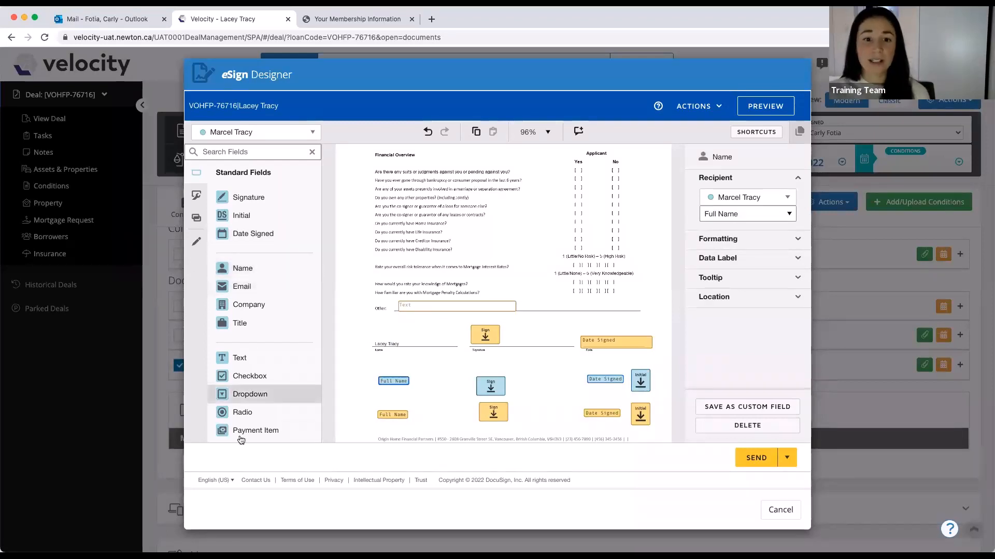
{"action": "mouse_move", "coordinate": [577, 186]}
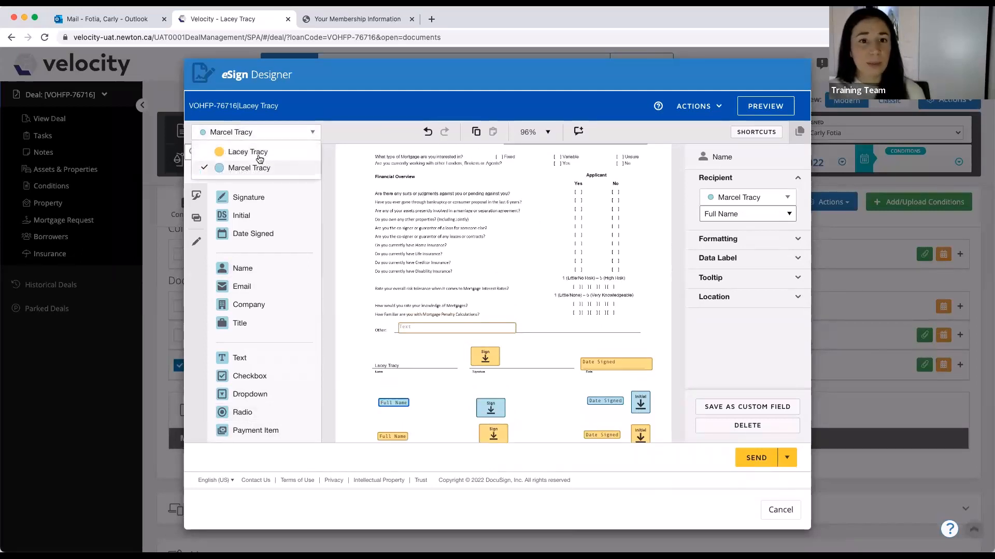
{"action": "left_click", "coordinate": [246, 151]}
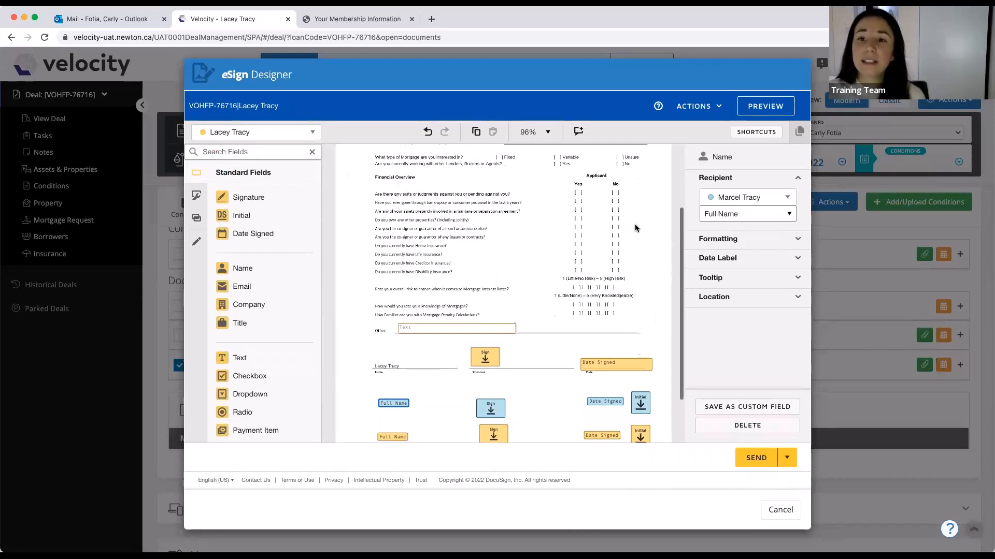
{"action": "scroll", "scroll_direction": "up", "scroll_amount": 3}
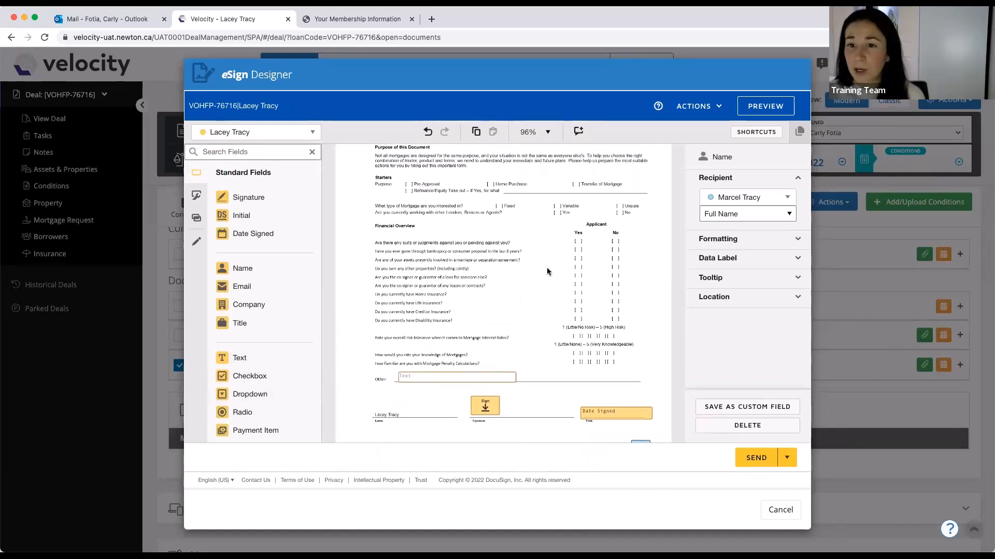
{"action": "mouse_move", "coordinate": [580, 237]}
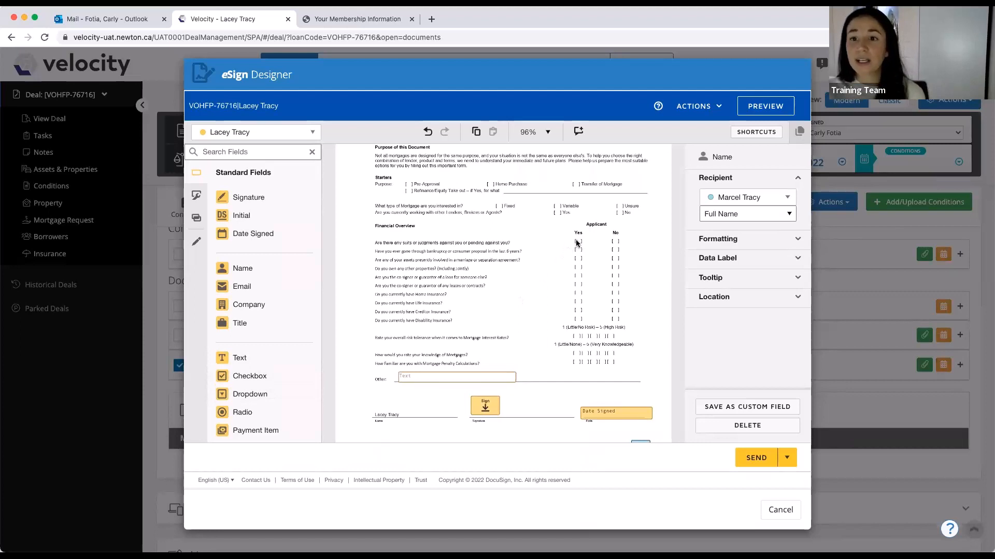
{"action": "mouse_move", "coordinate": [569, 246]}
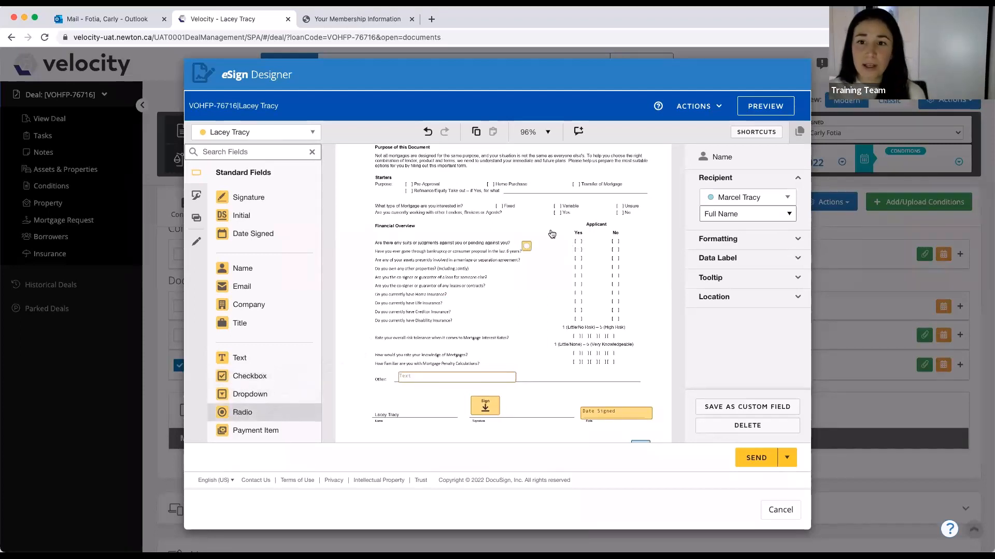
{"action": "left_click", "coordinate": [578, 242]}
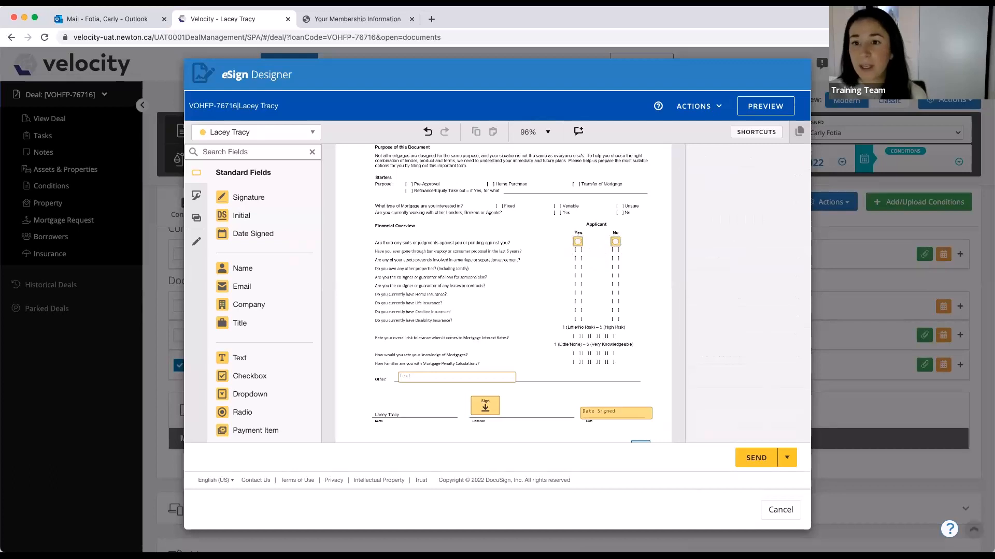
{"action": "left_click", "coordinate": [577, 243]}
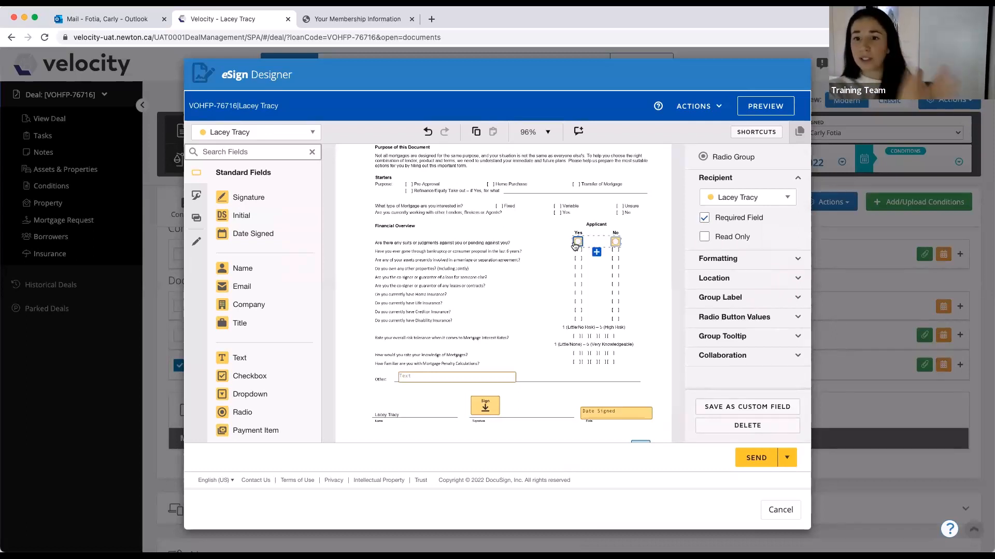
{"action": "mouse_move", "coordinate": [587, 238]}
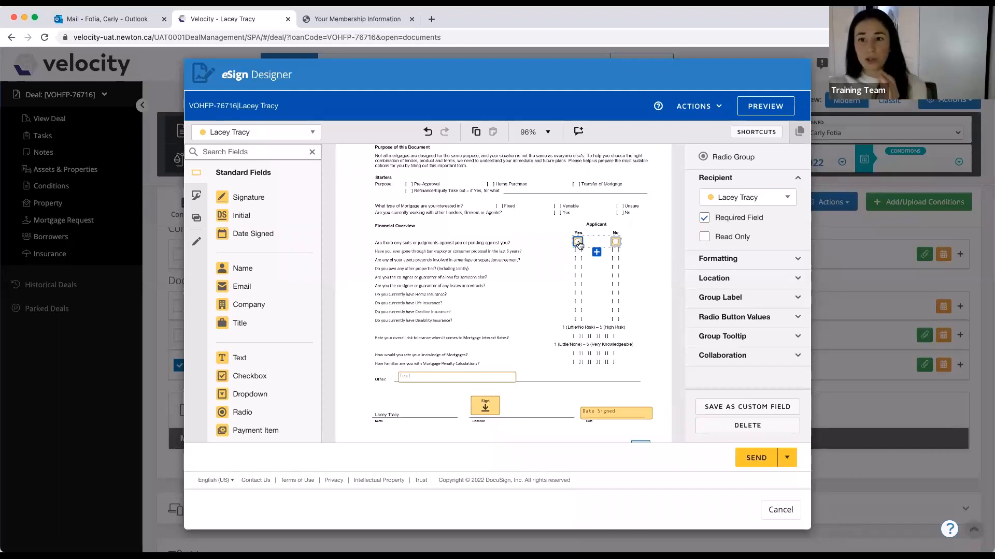
{"action": "mouse_move", "coordinate": [608, 245]}
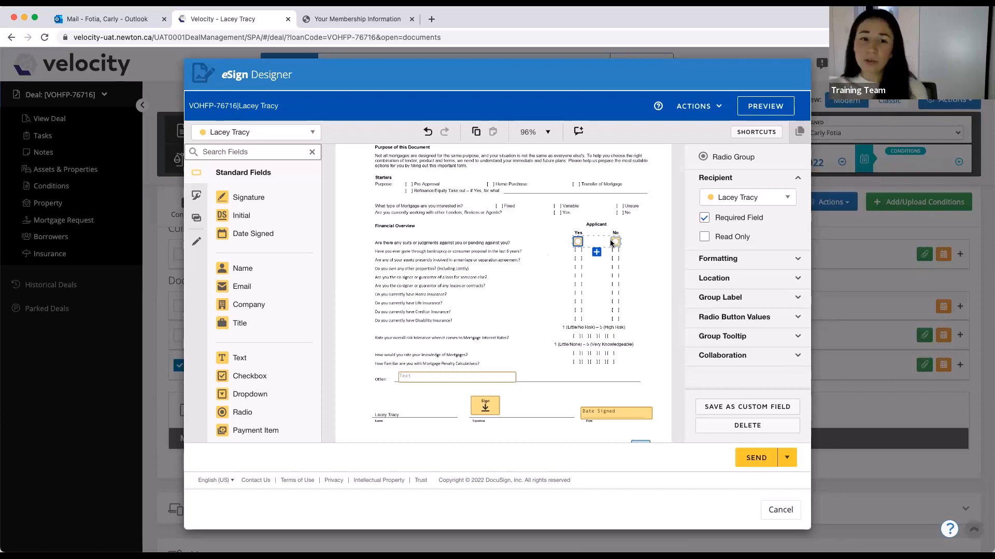
{"action": "mouse_move", "coordinate": [469, 254]}
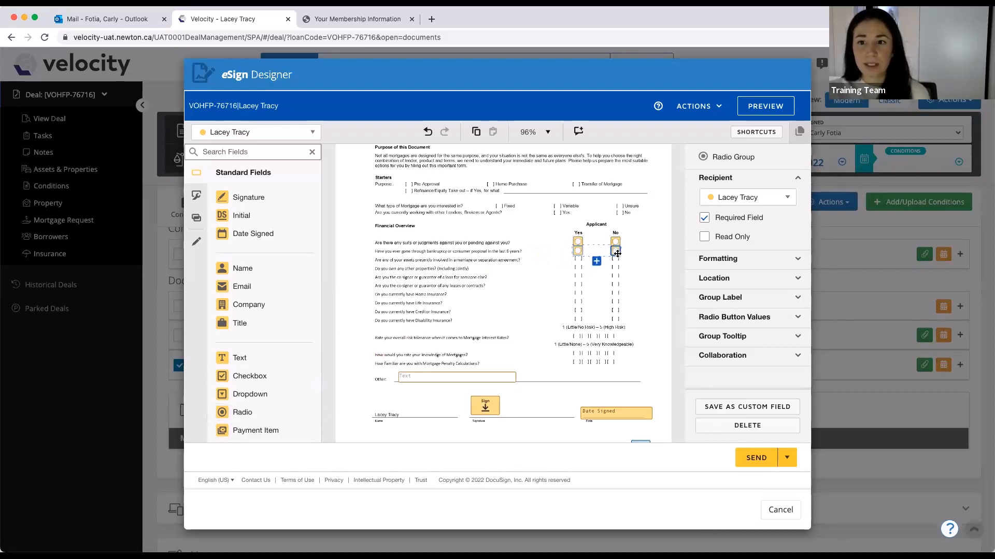
{"action": "mouse_move", "coordinate": [630, 258]}
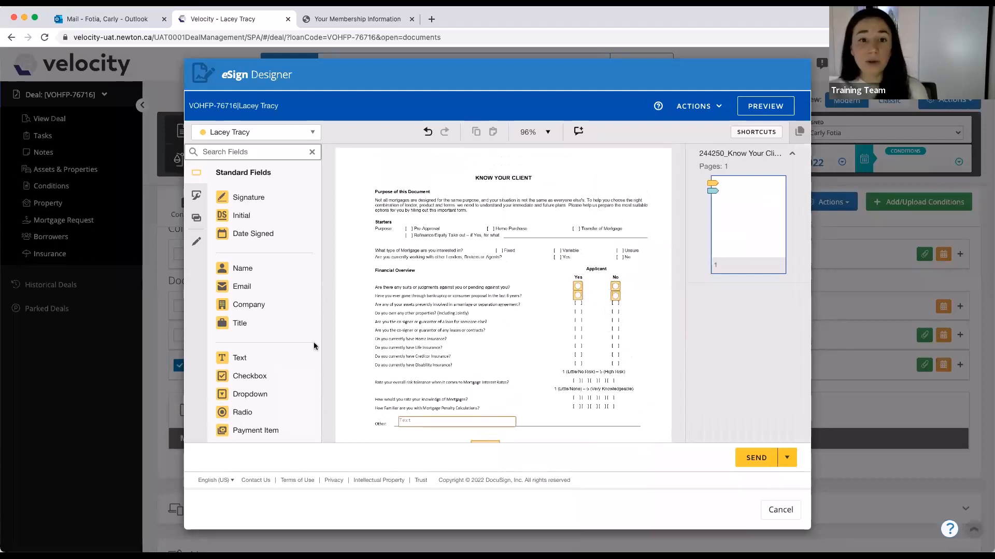
{"action": "mouse_move", "coordinate": [250, 375]}
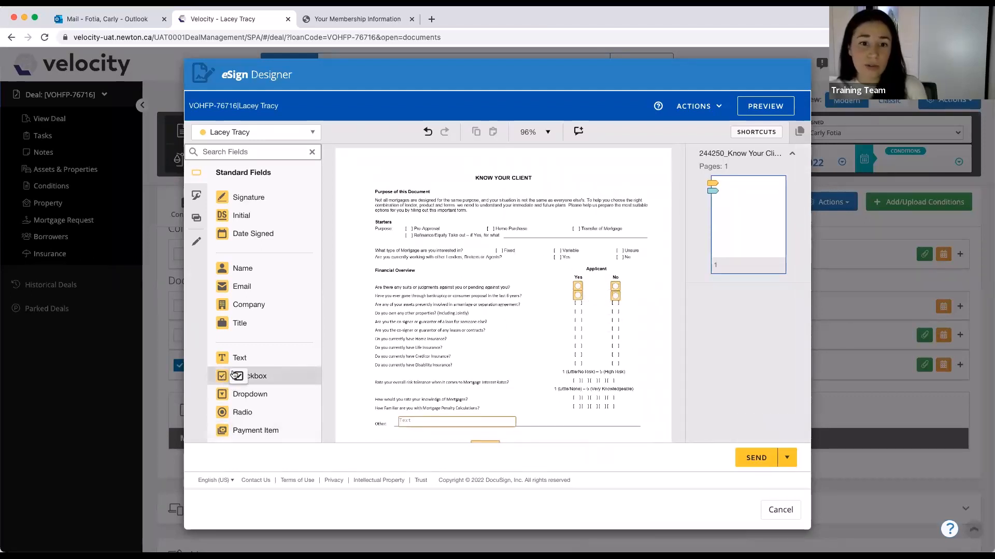
{"action": "scroll", "scroll_direction": "down", "scroll_amount": 3}
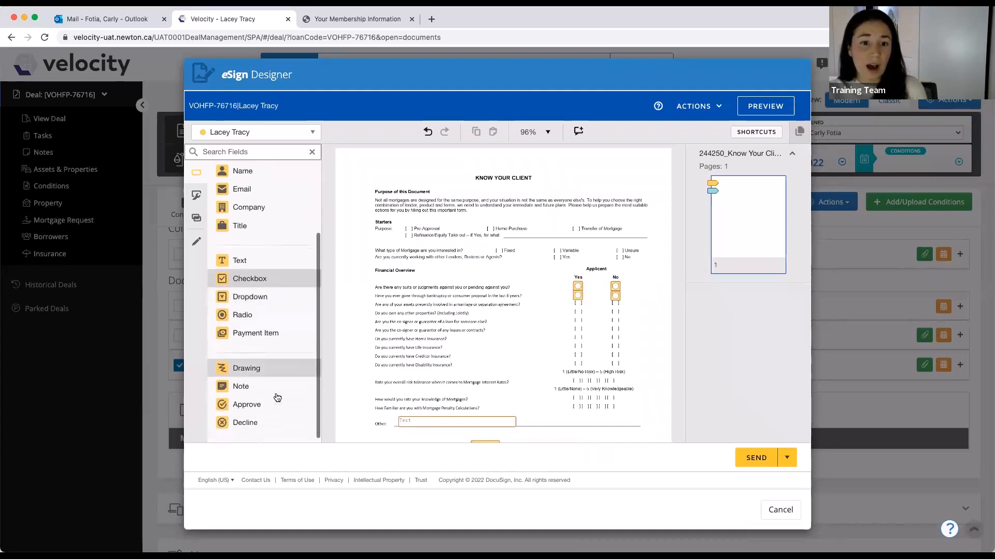
{"action": "scroll", "scroll_direction": "up", "scroll_amount": 3}
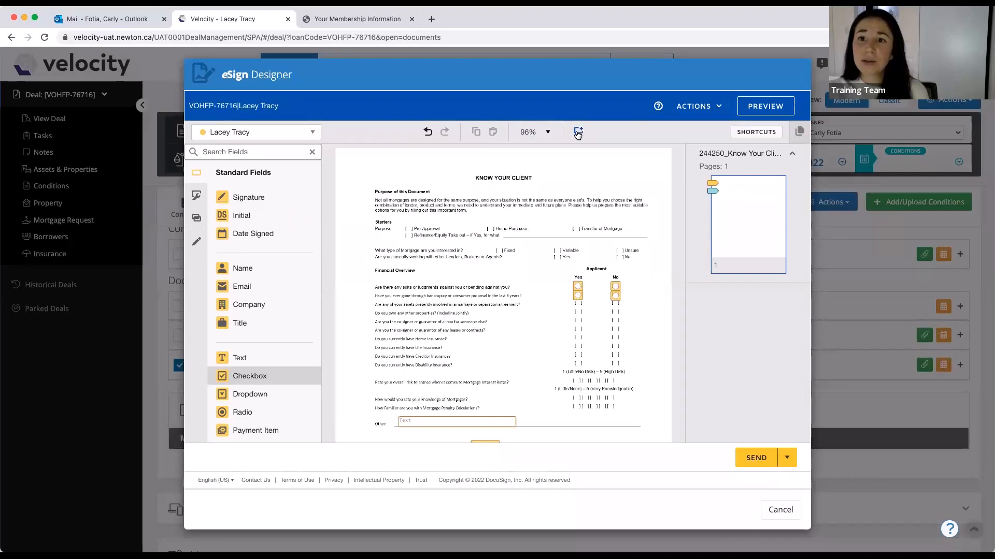
Post the comment 'Please select either Yes or No for each option.' beside the radio buttons
{"action": "left_click", "coordinate": [577, 132]}
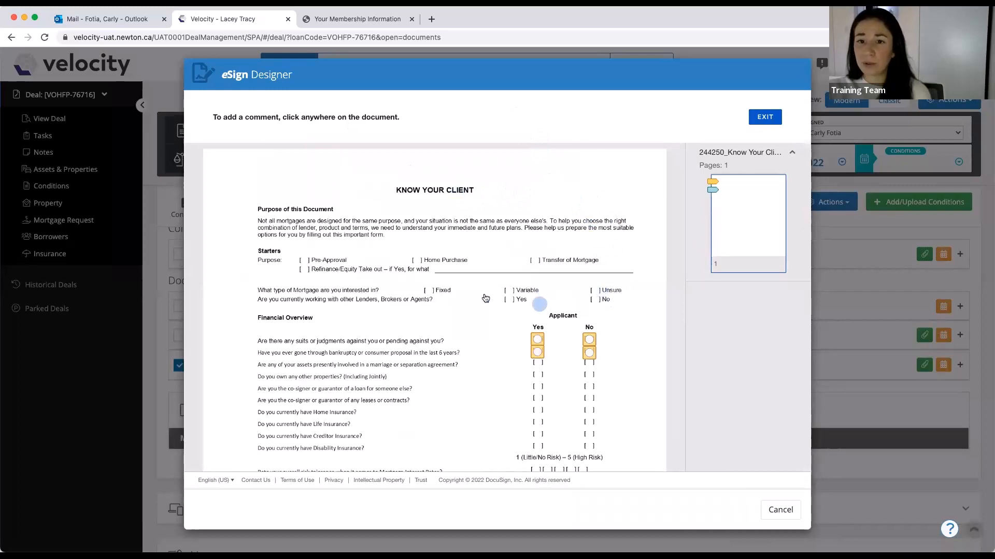
{"action": "mouse_move", "coordinate": [609, 343]}
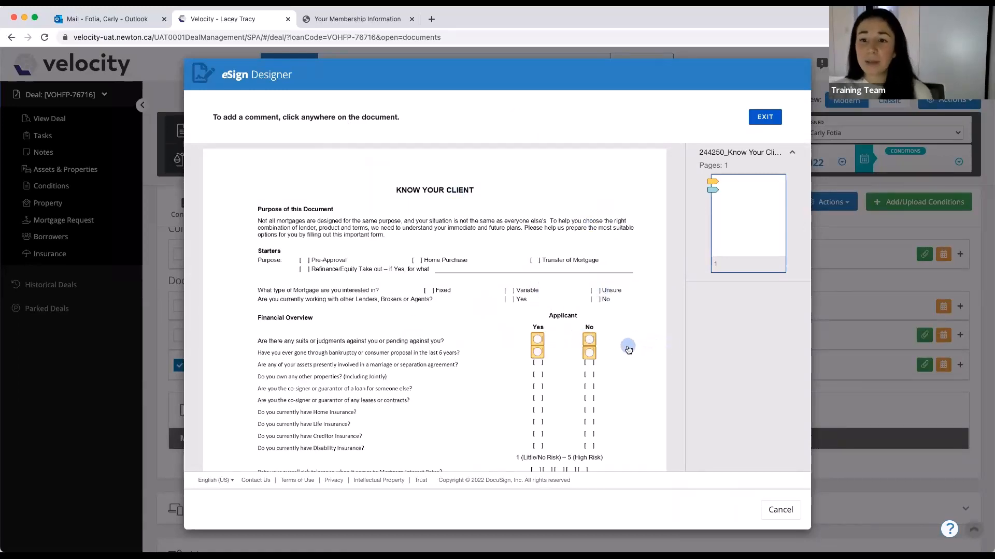
{"action": "left_click", "coordinate": [628, 349]}
{"action": "type", "text": "Please select either Y"}
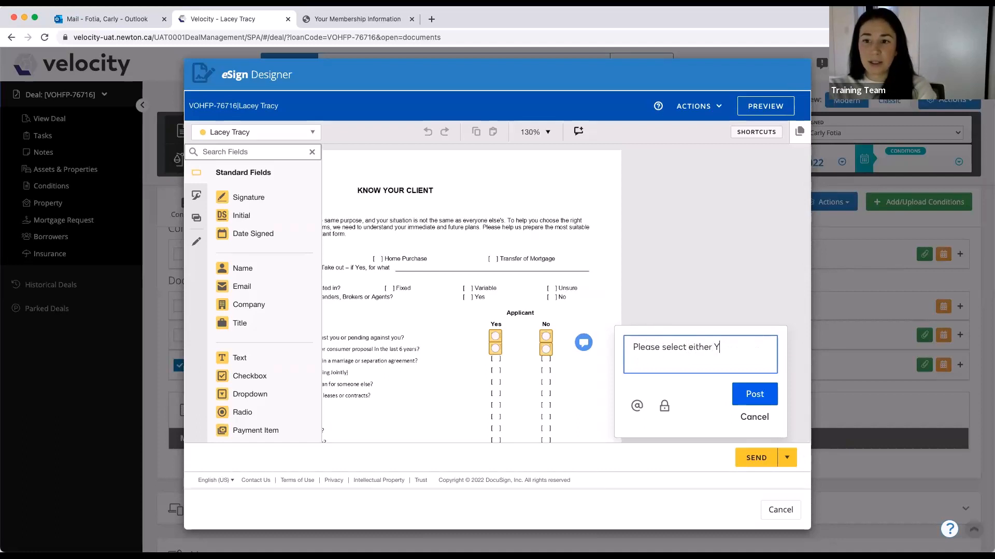
{"action": "type", "text": "es or"}
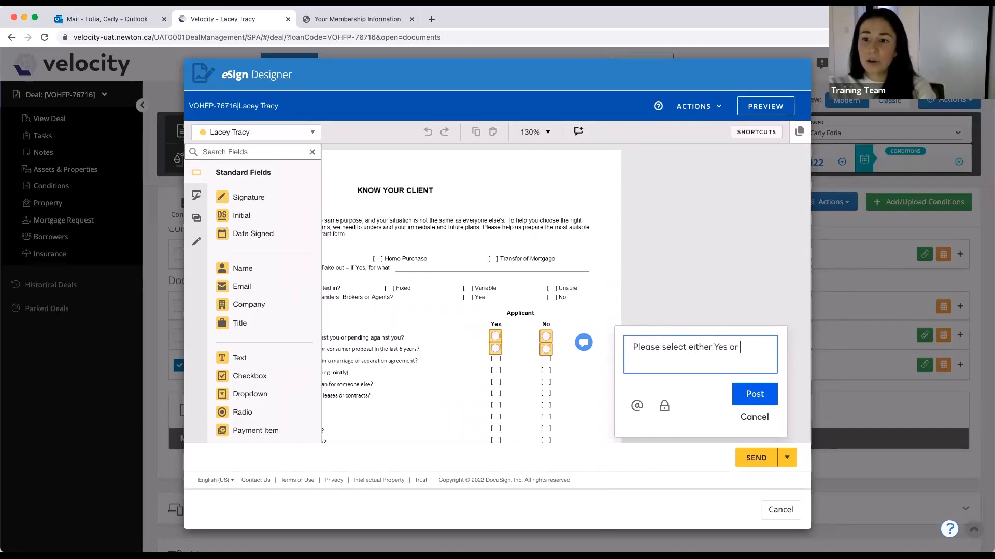
{"action": "type", "text": "No for each option"}
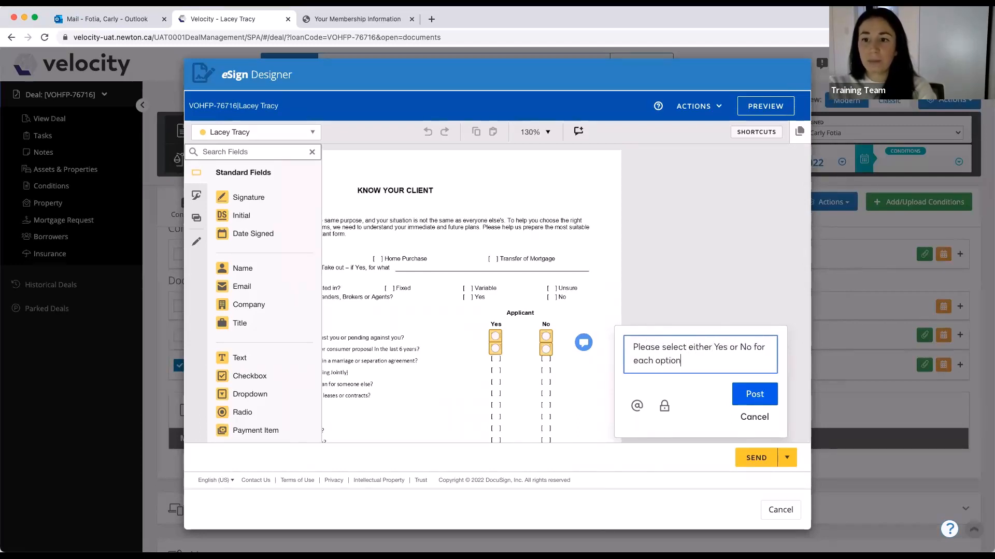
{"action": "left_click", "coordinate": [754, 394]}
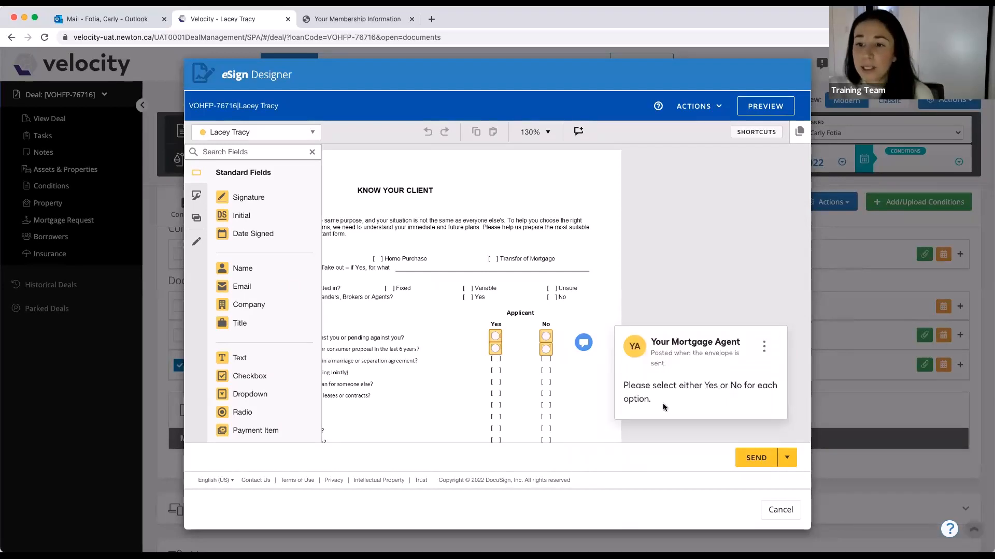
{"action": "mouse_move", "coordinate": [566, 346]}
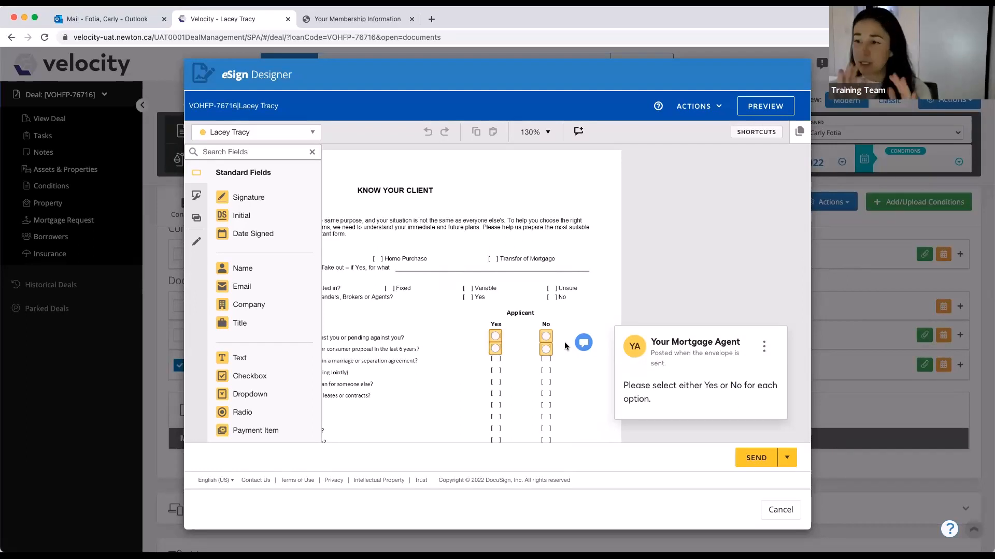
{"action": "mouse_move", "coordinate": [572, 331]}
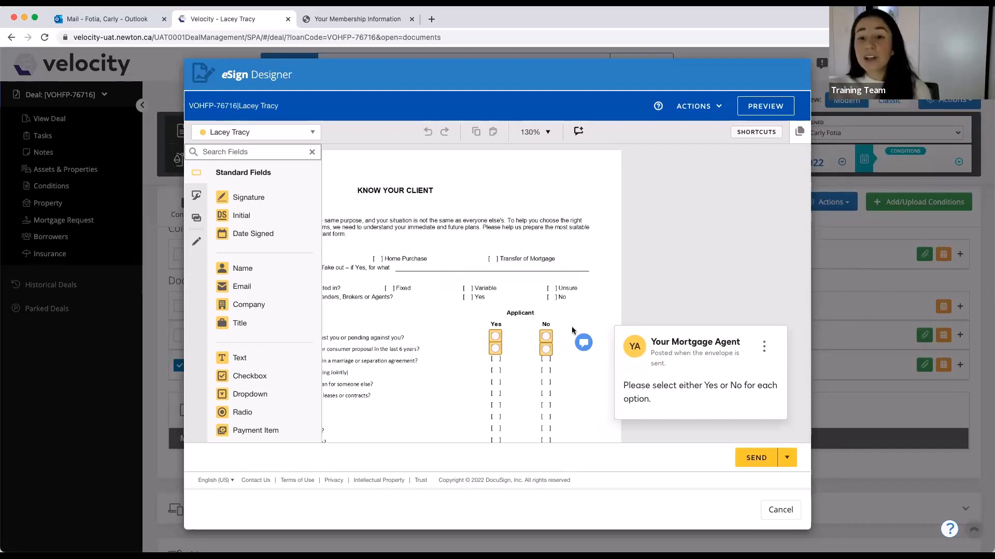
{"action": "mouse_move", "coordinate": [558, 350]}
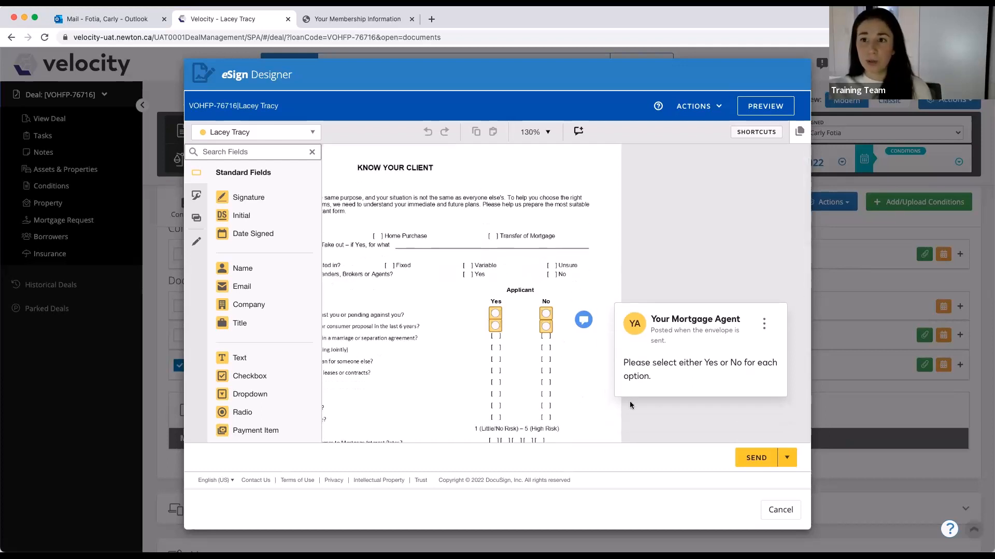
Explore Send Later scheduling for December 13, then abandon it without scheduling
{"action": "scroll", "scroll_direction": "down", "scroll_amount": 3}
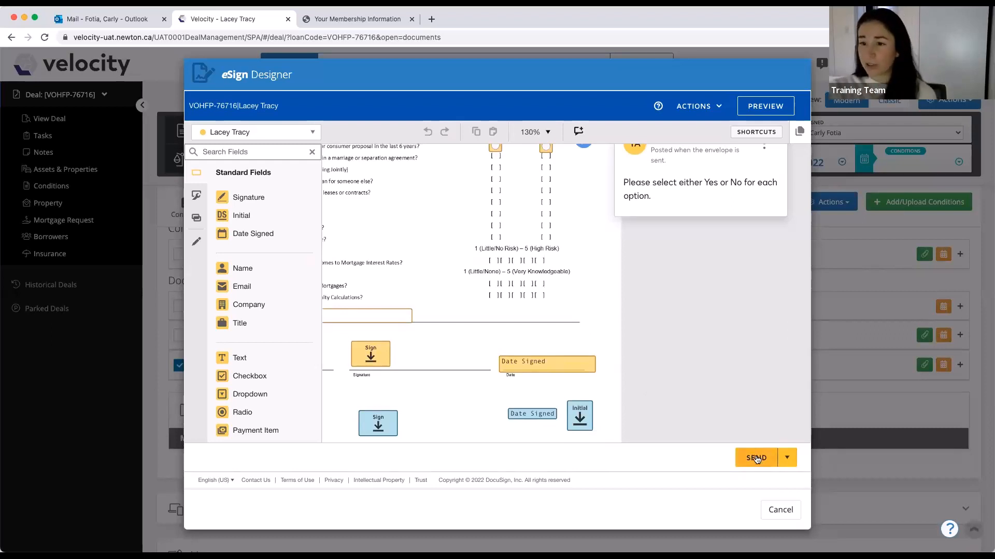
{"action": "left_click", "coordinate": [786, 457]}
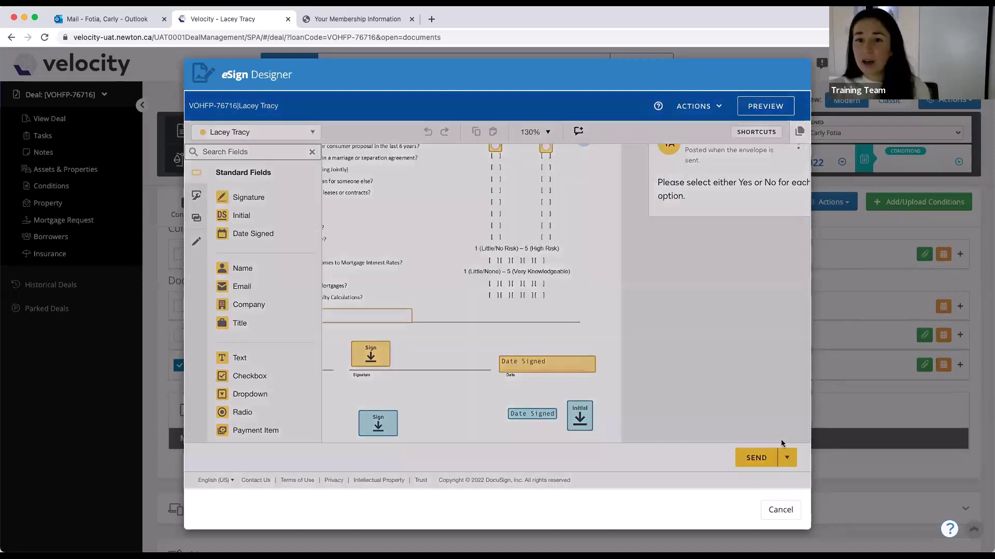
{"action": "left_click", "coordinate": [786, 456]}
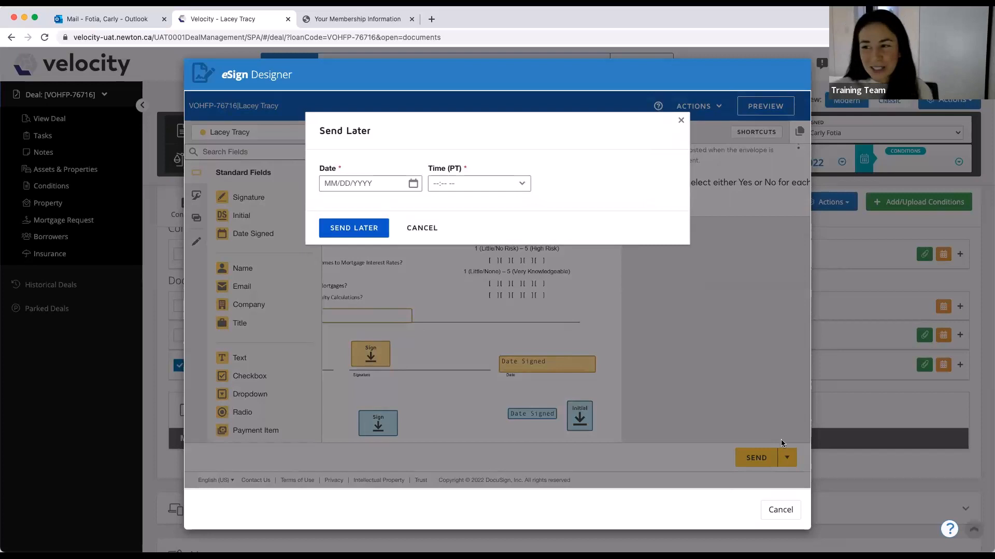
{"action": "mouse_move", "coordinate": [603, 290]}
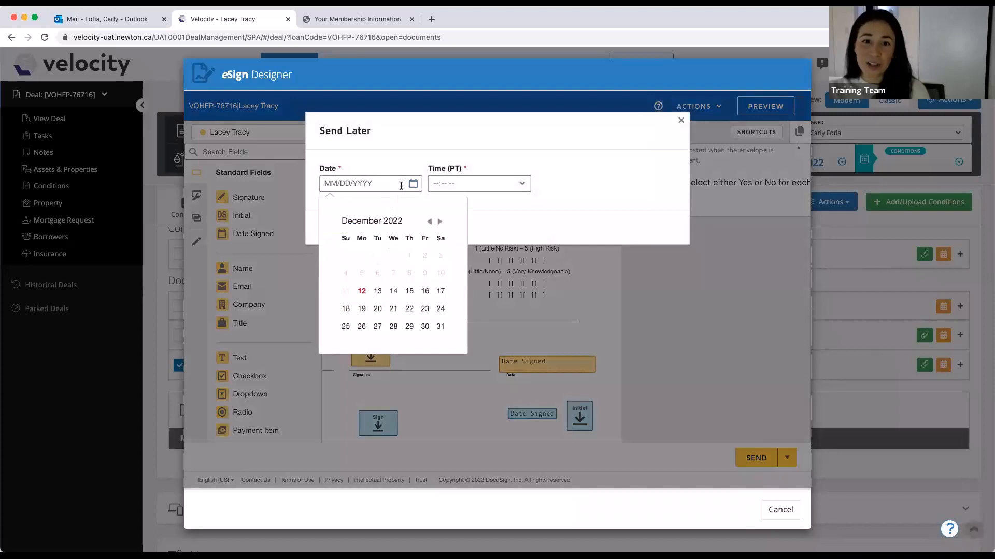
{"action": "left_click", "coordinate": [377, 291]}
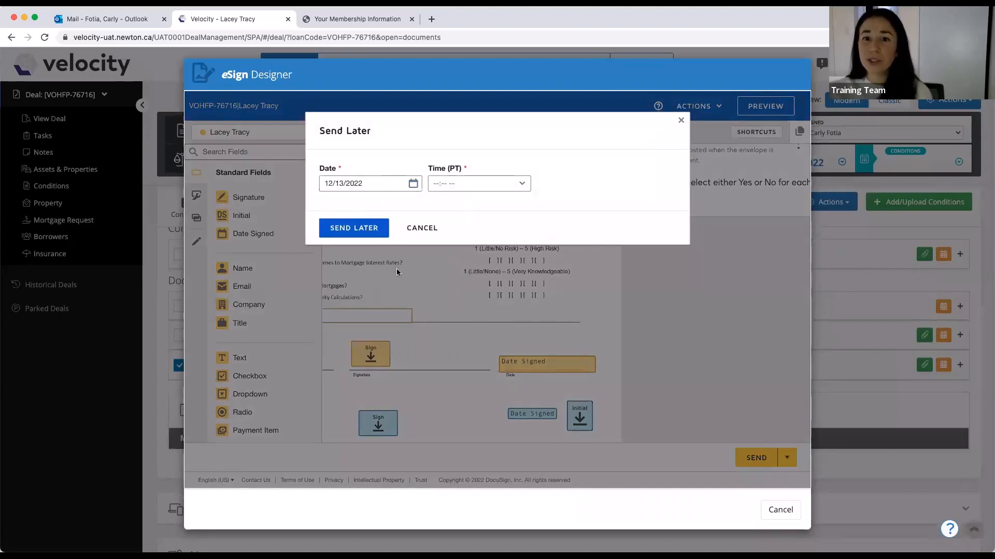
{"action": "left_click", "coordinate": [472, 183]}
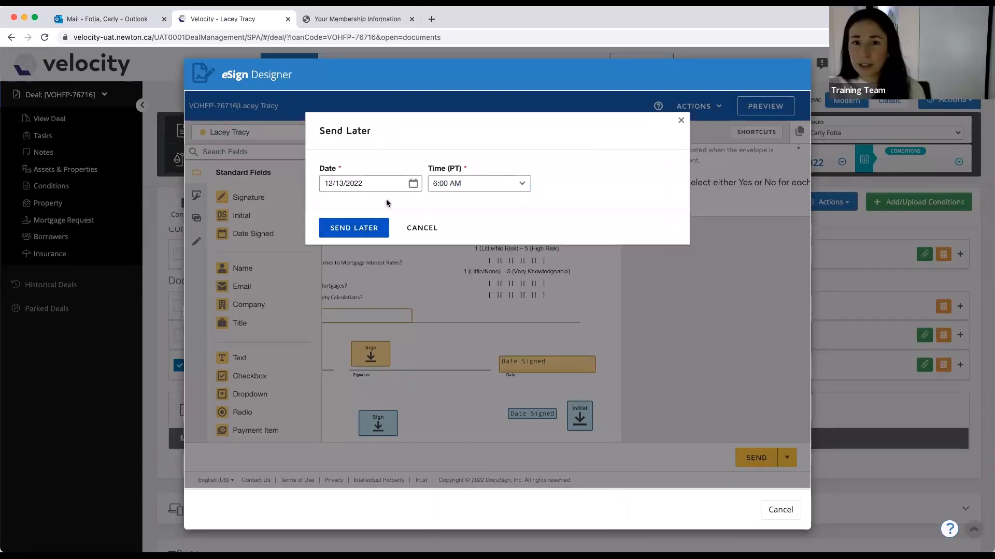
{"action": "mouse_move", "coordinate": [421, 228]}
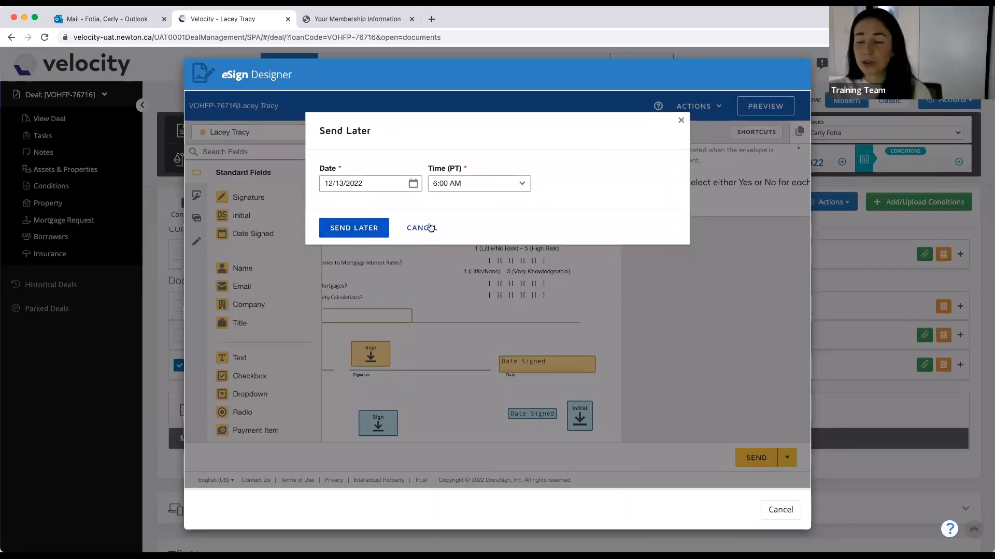
{"action": "left_click", "coordinate": [421, 228]}
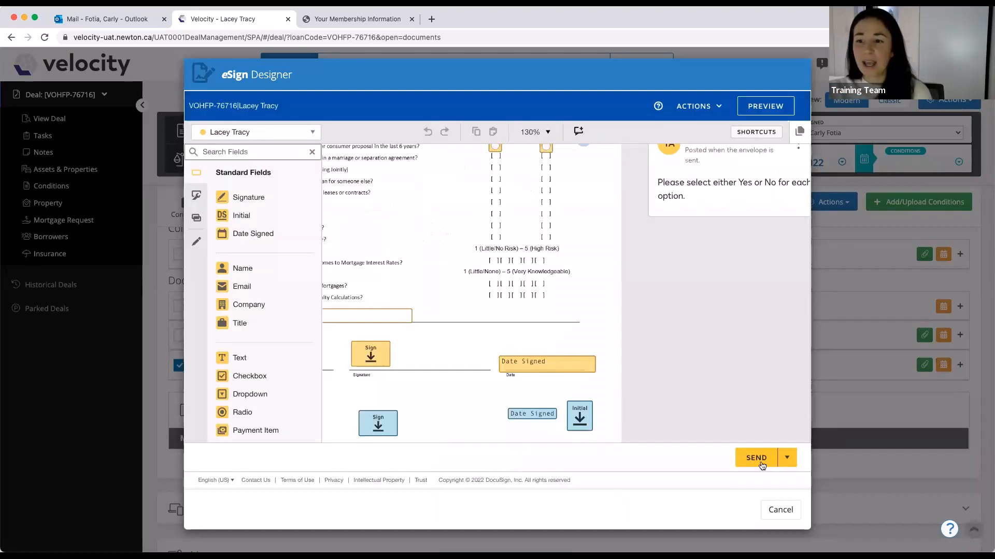
Send the Know Your Client envelope now and dismiss the success confirmation
{"action": "left_click", "coordinate": [755, 457]}
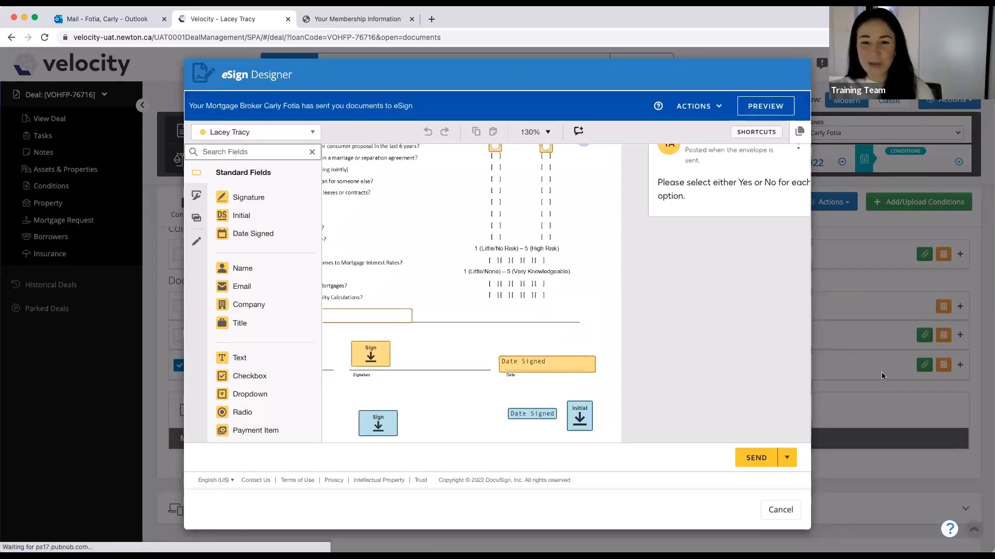
{"action": "left_click", "coordinate": [755, 457]}
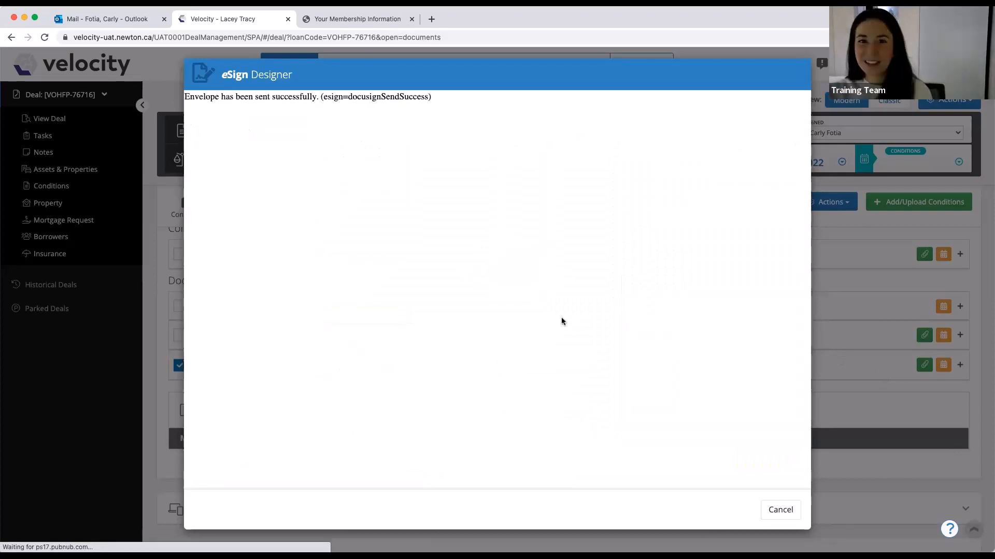
{"action": "left_click", "coordinate": [779, 510]}
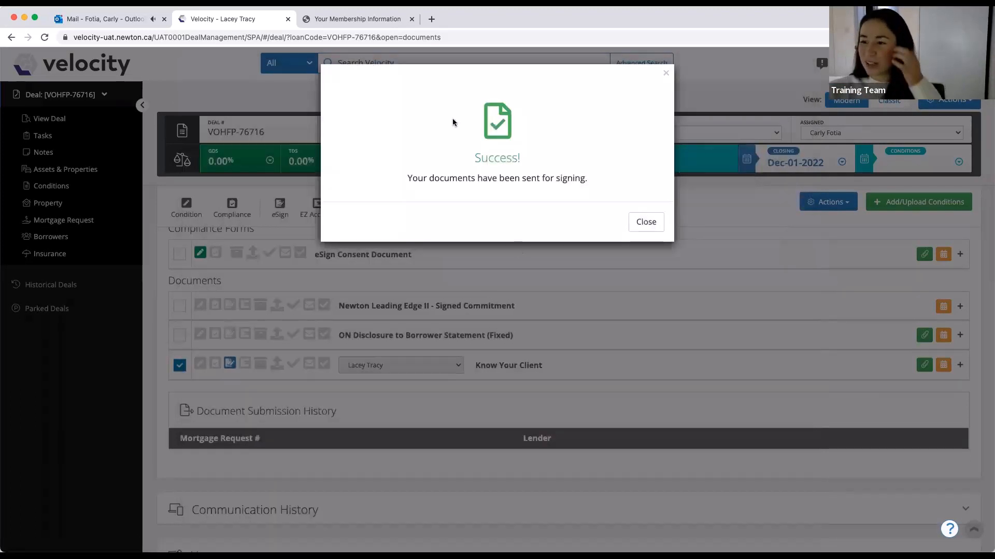
{"action": "mouse_move", "coordinate": [646, 222]}
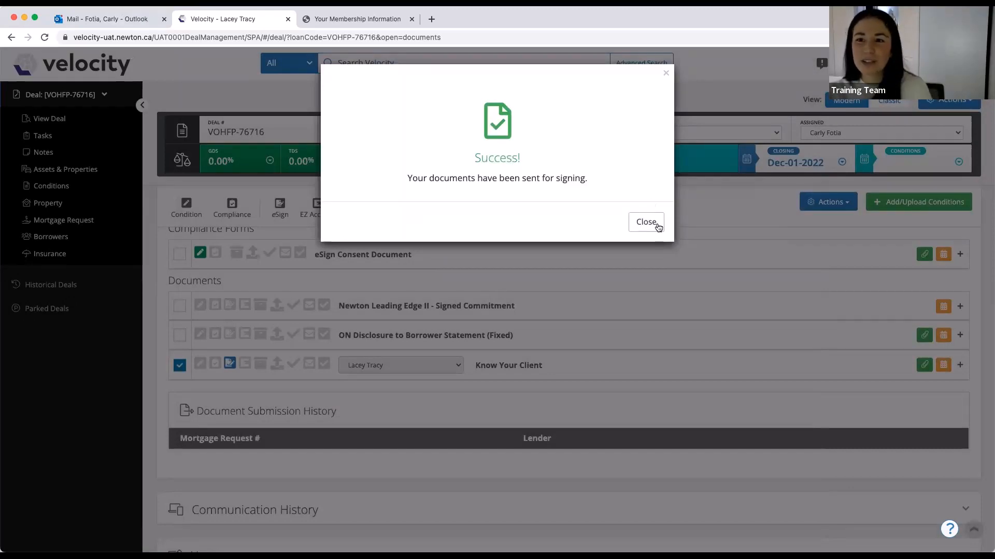
{"action": "left_click", "coordinate": [102, 19]}
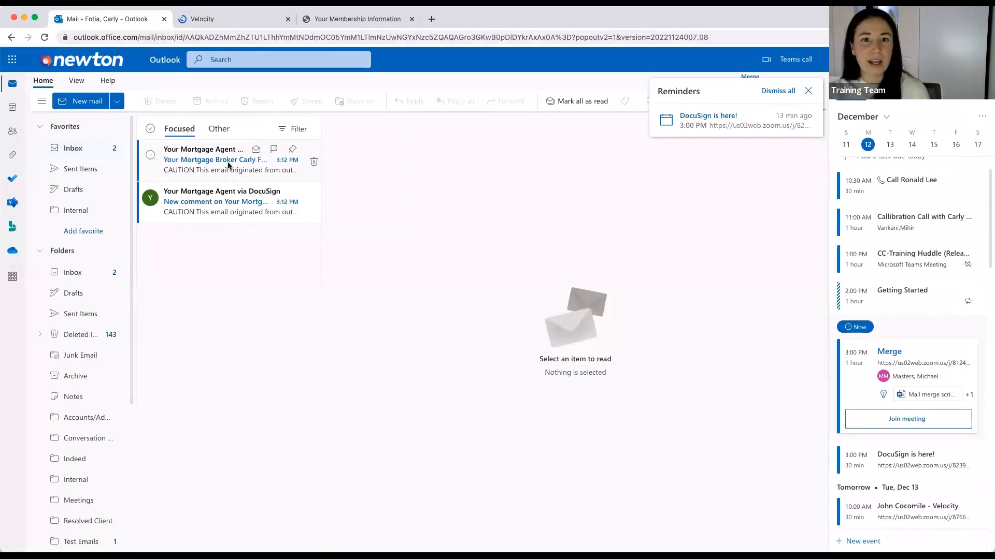
Read the DocuSign eSign email and follow Review Document to the signing page
{"action": "left_click", "coordinate": [215, 160]}
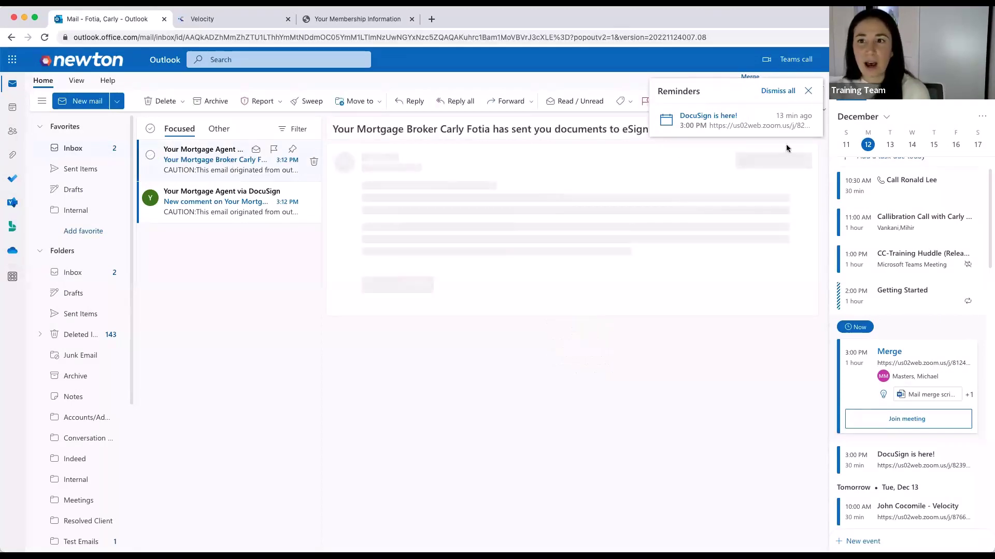
{"action": "left_click", "coordinate": [214, 160]}
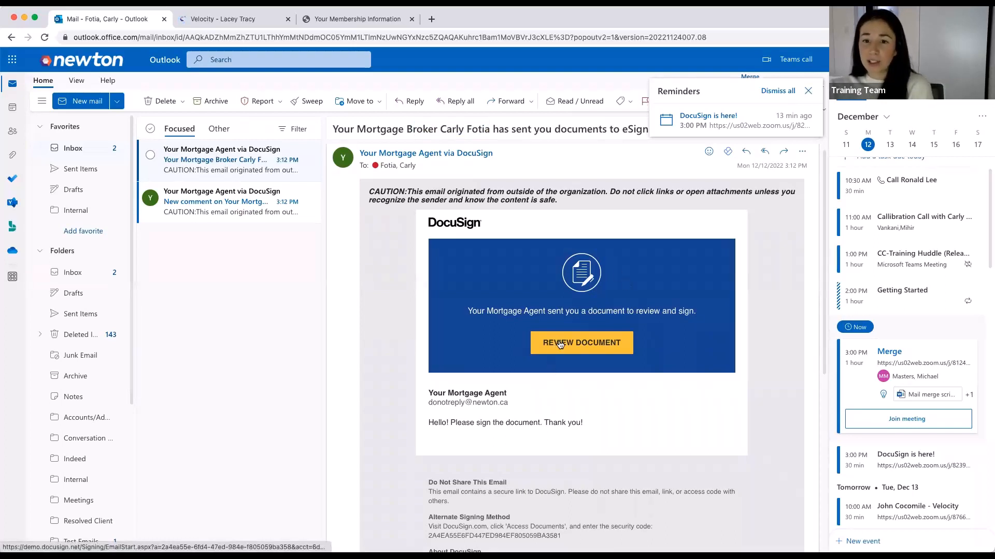
{"action": "left_click", "coordinate": [580, 343]}
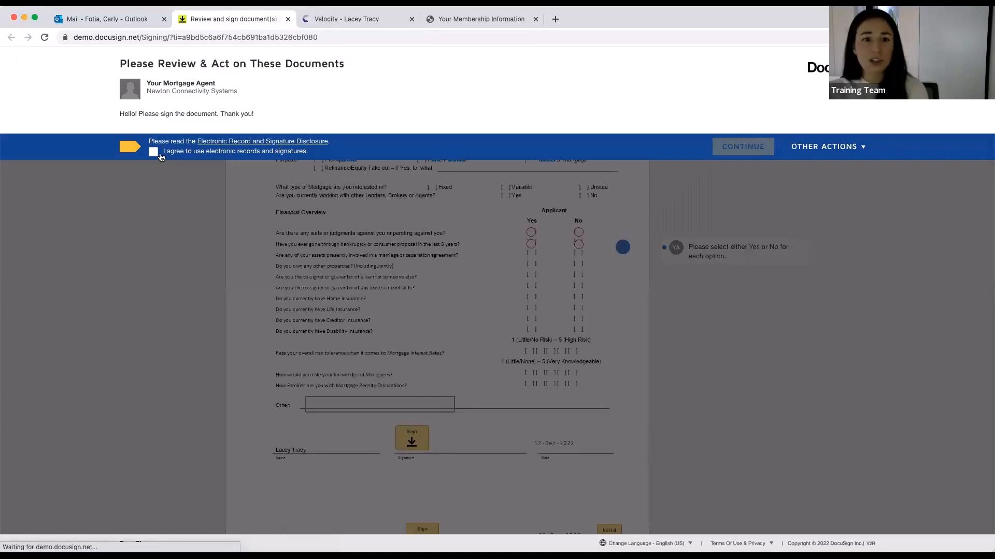
Accept the electronic records and signatures consent and continue to the document
{"action": "left_click", "coordinate": [153, 151]}
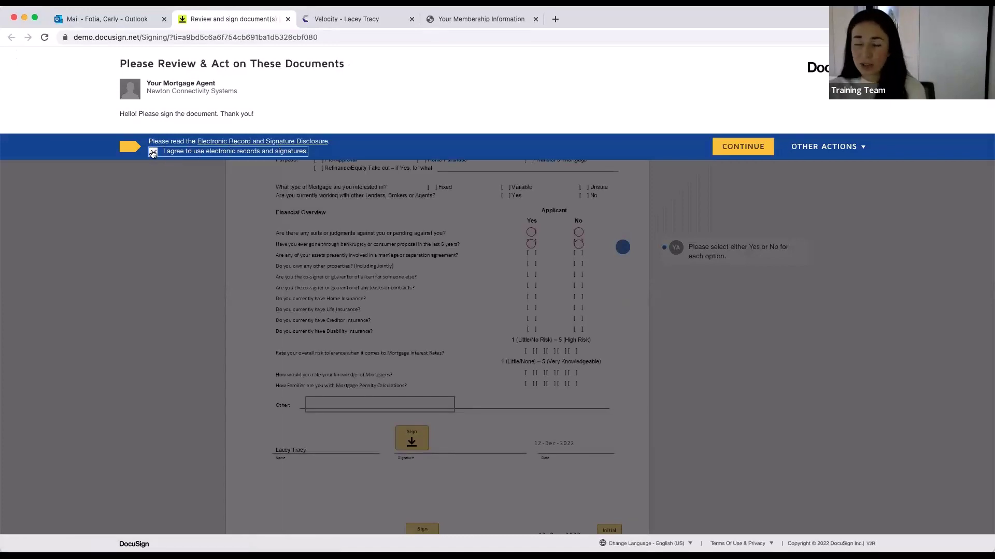
{"action": "left_click", "coordinate": [154, 151]}
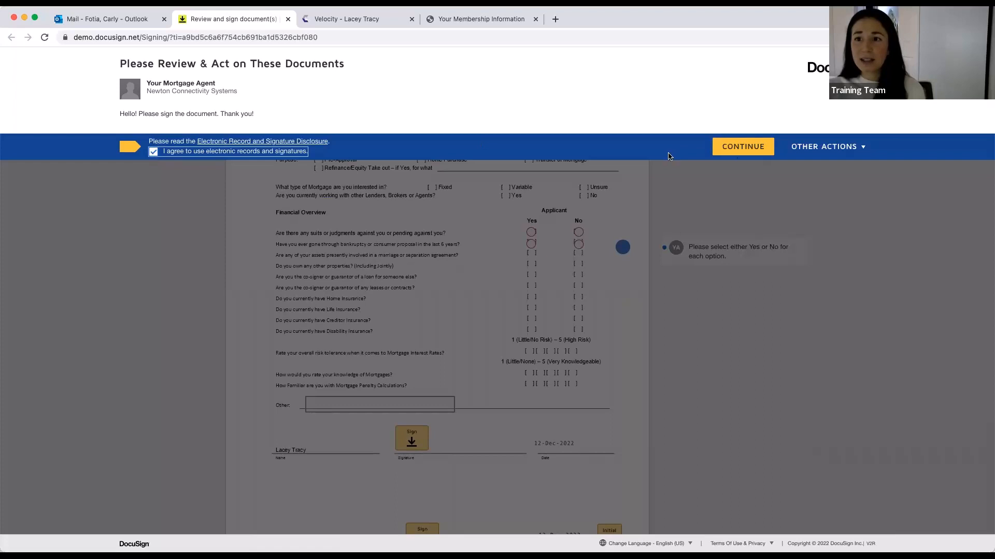
{"action": "left_click", "coordinate": [742, 146]}
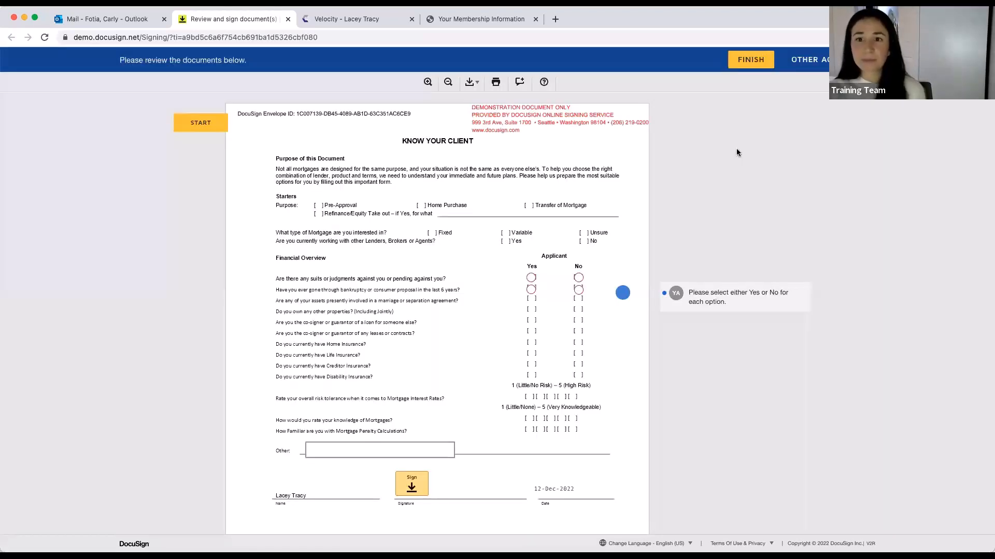
{"action": "mouse_move", "coordinate": [371, 262]}
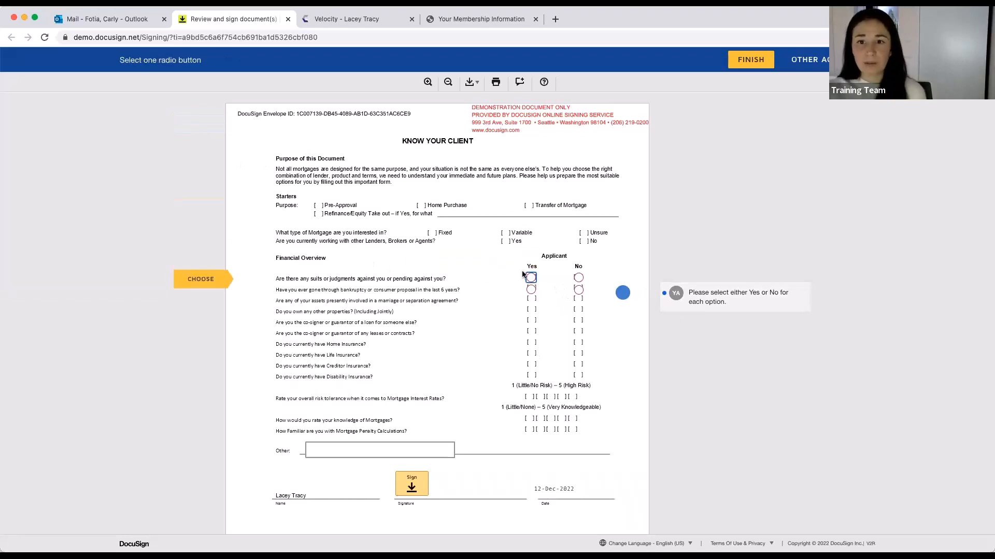
Answer the Yes/No financial questions, view the agent's note, and reach the Sign field
{"action": "left_click", "coordinate": [531, 277]}
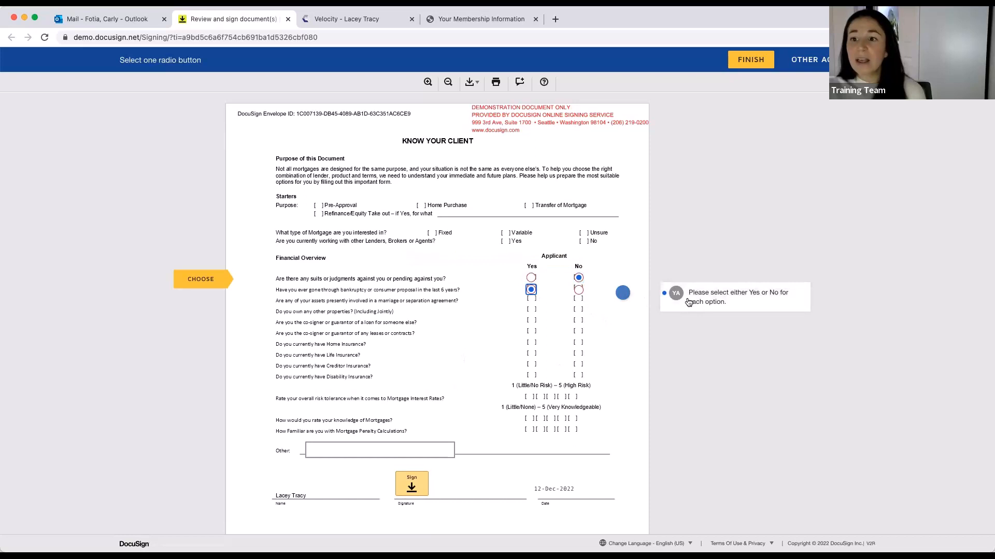
{"action": "left_click", "coordinate": [621, 293]}
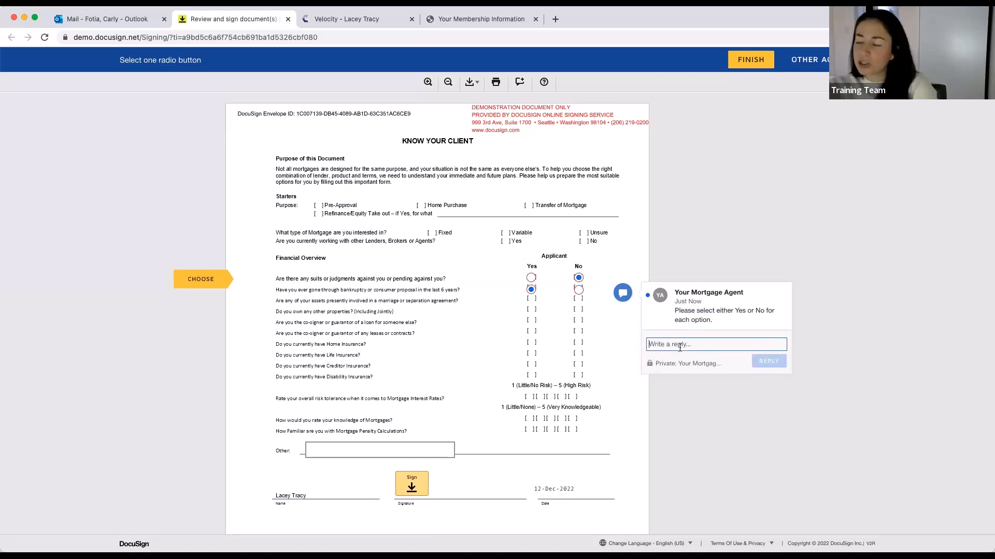
{"action": "type", "text": "d"}
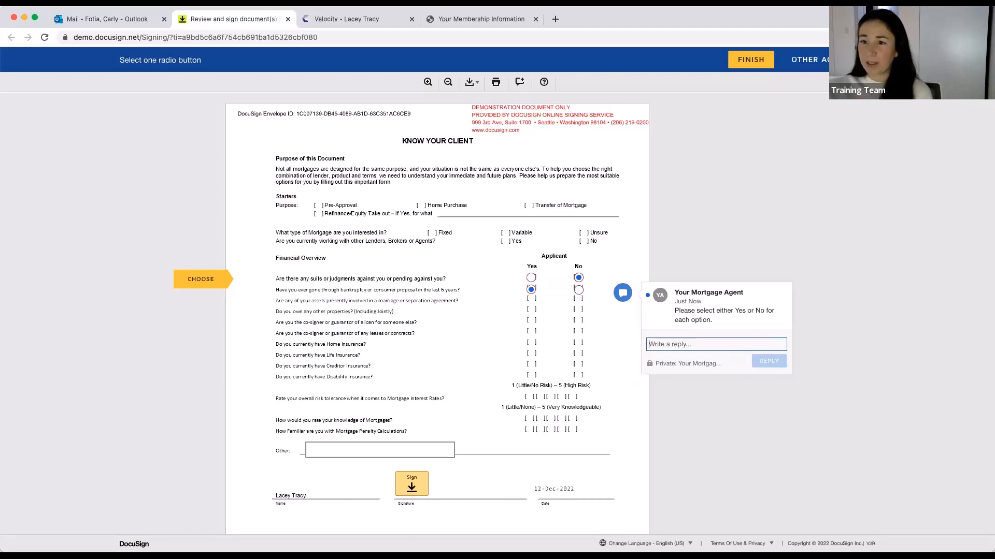
{"action": "scroll", "scroll_direction": "down", "scroll_amount": 3}
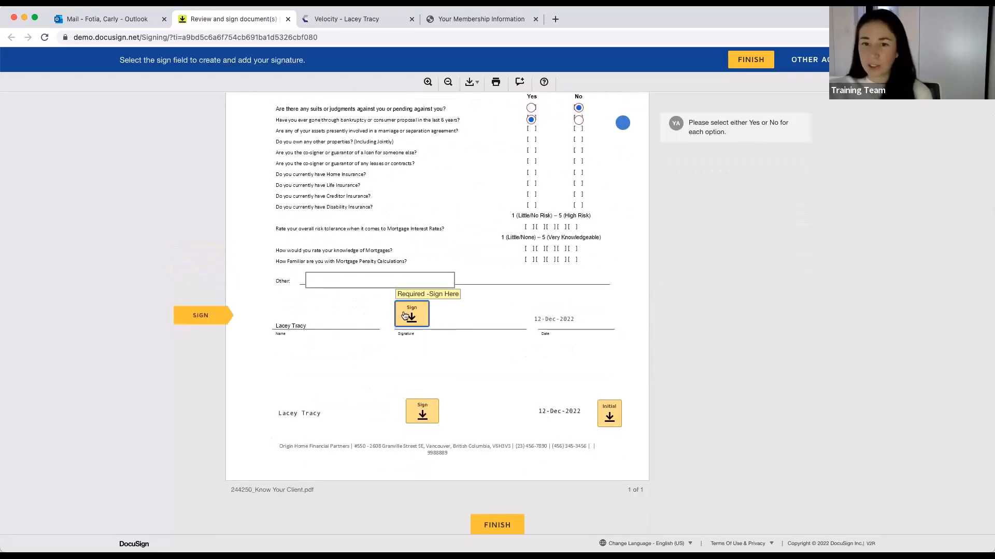
Pick a different script signature style via Change Style and adopt it in the first field
{"action": "left_click", "coordinate": [411, 315]}
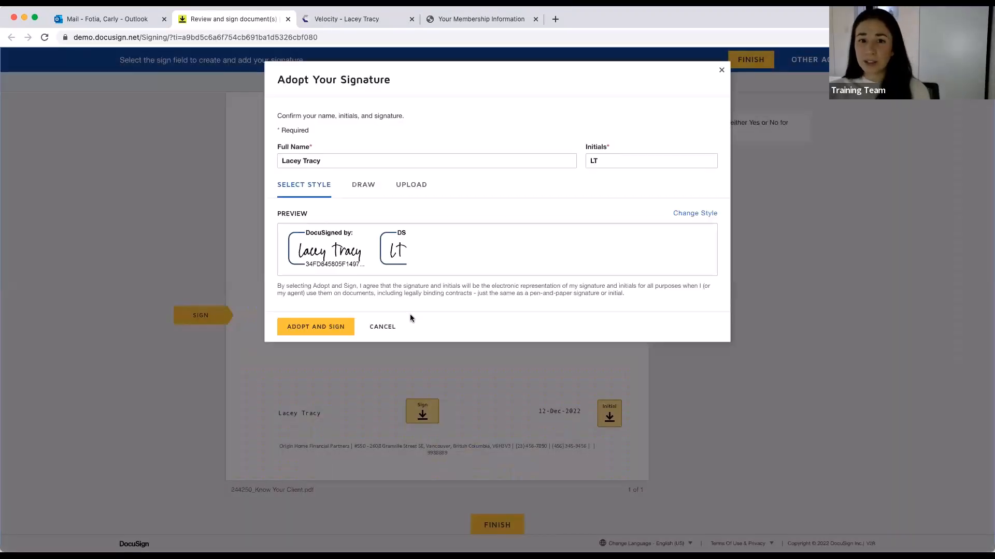
{"action": "mouse_move", "coordinate": [259, 179]}
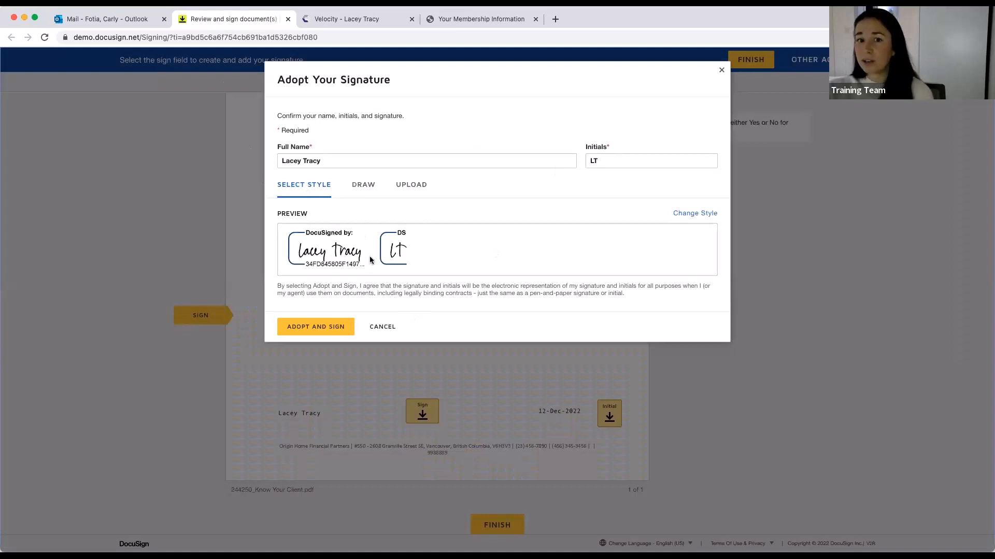
{"action": "left_click", "coordinate": [363, 184]}
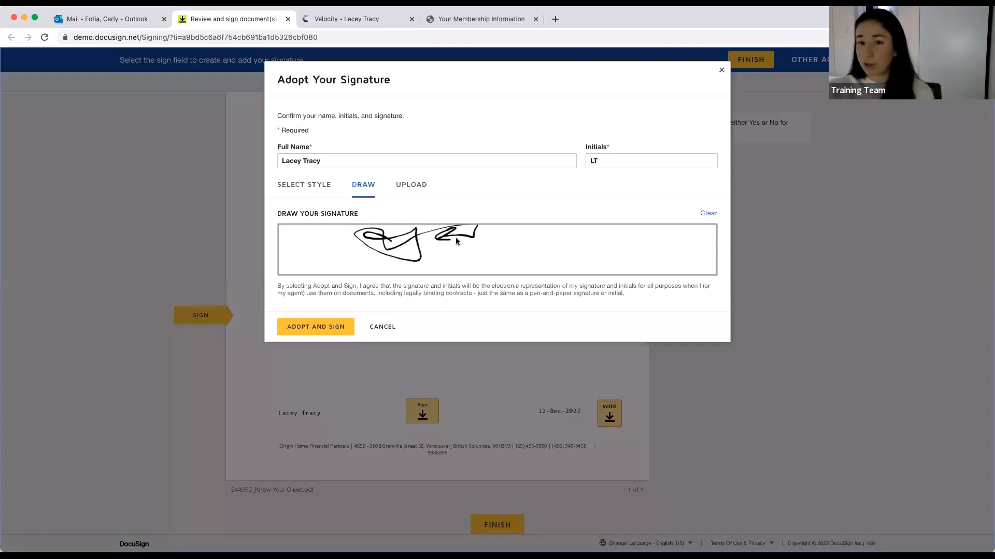
{"action": "left_click", "coordinate": [411, 185]}
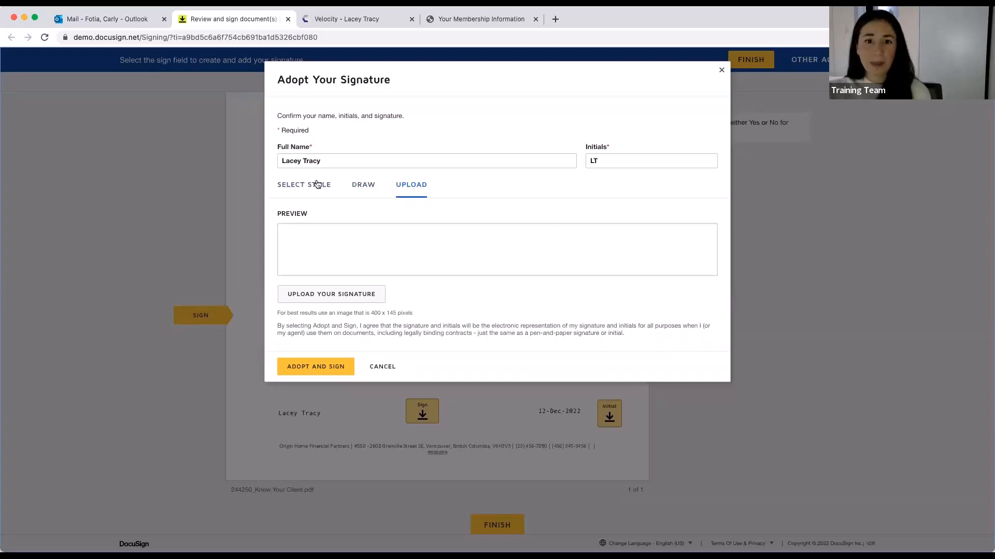
{"action": "left_click", "coordinate": [303, 184]}
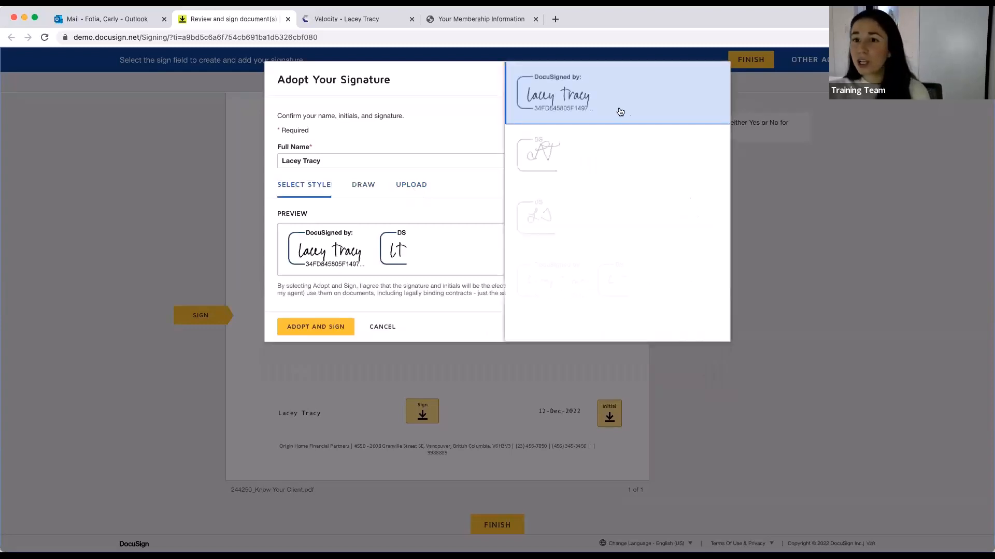
{"action": "scroll", "scroll_direction": "down", "scroll_amount": 3}
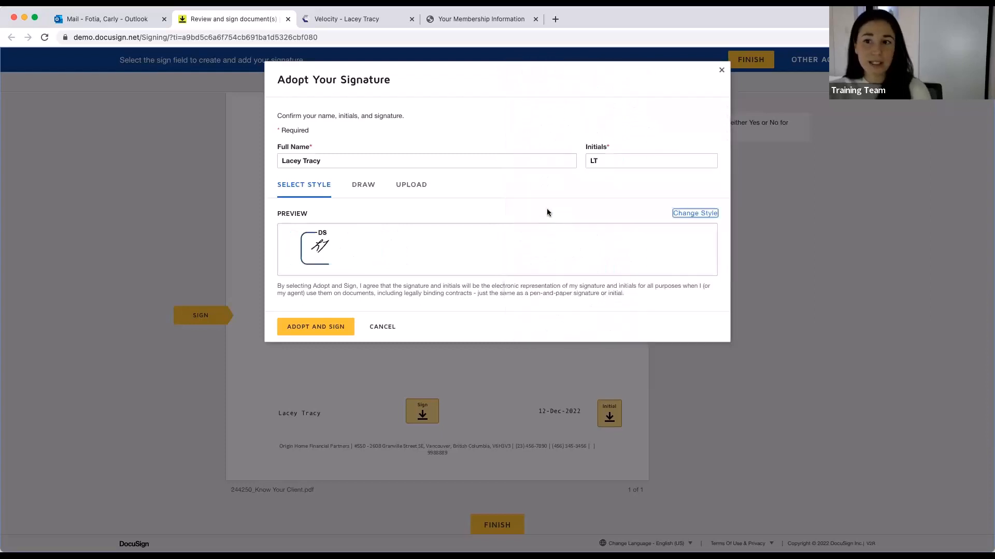
{"action": "left_click", "coordinate": [694, 213]}
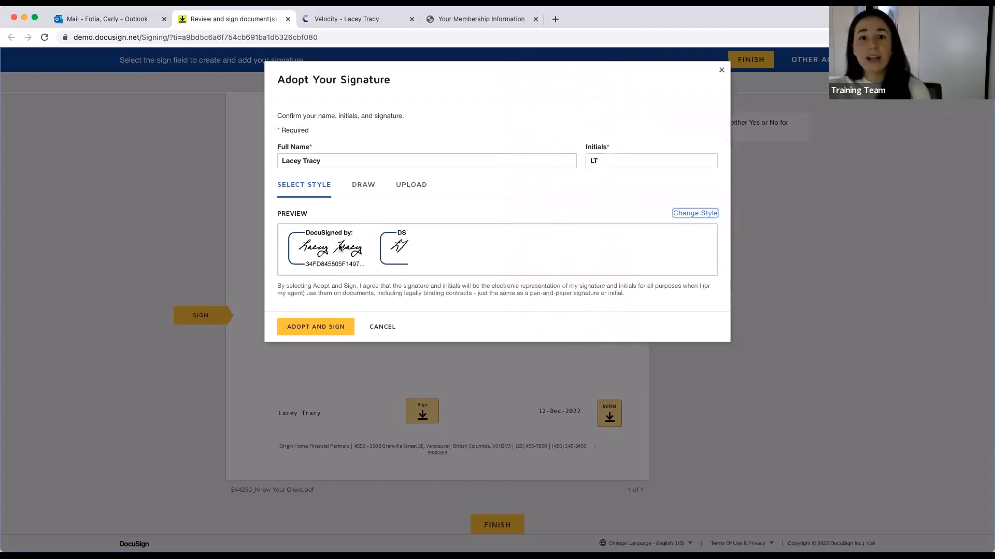
{"action": "mouse_move", "coordinate": [415, 255]}
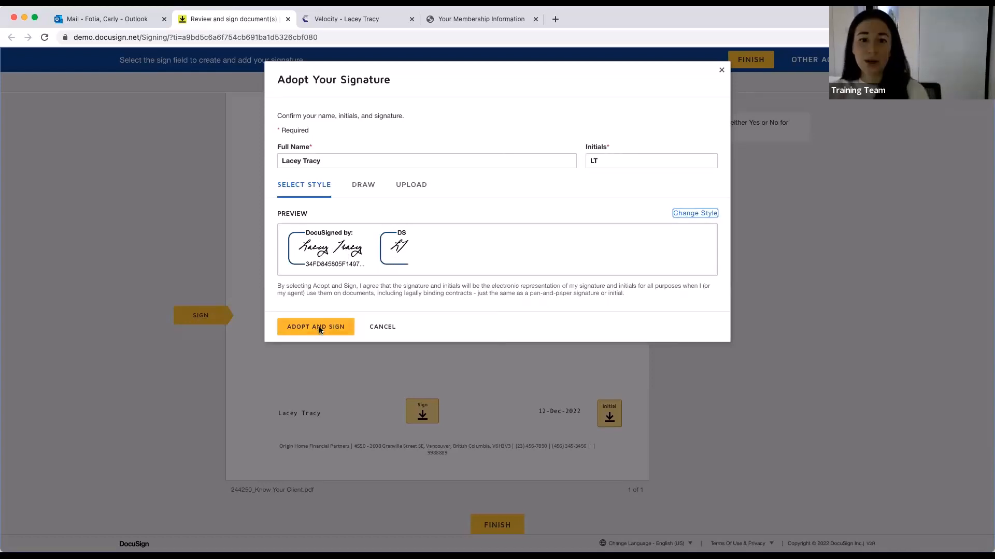
{"action": "left_click", "coordinate": [315, 326]}
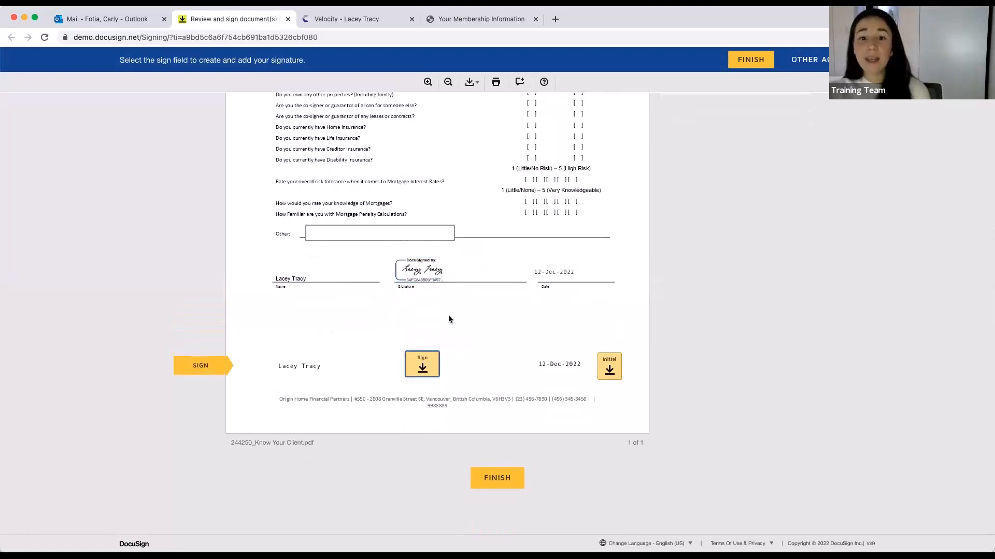
{"action": "mouse_move", "coordinate": [422, 369]}
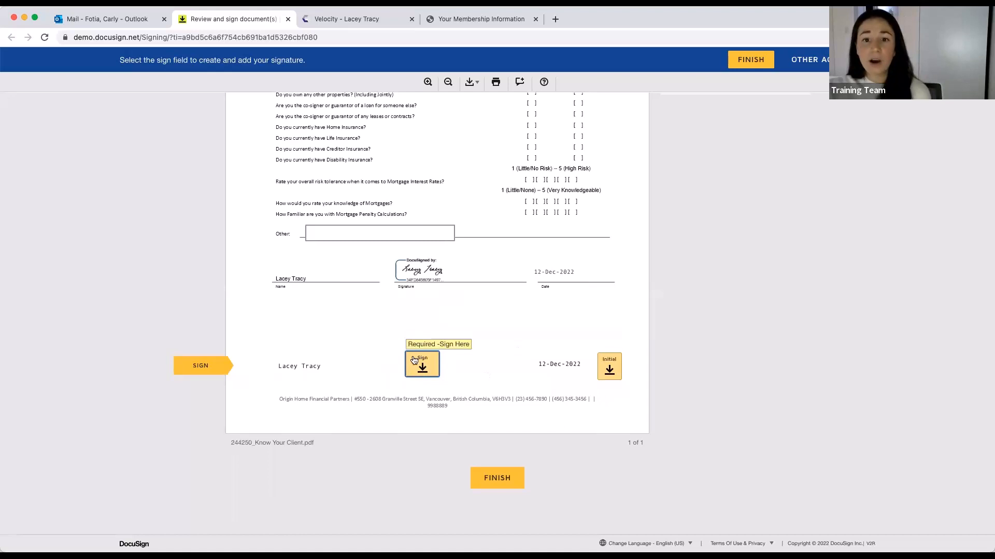
Sign the second field, add initials, finish signing and return to the Velocity deal
{"action": "left_click", "coordinate": [422, 365]}
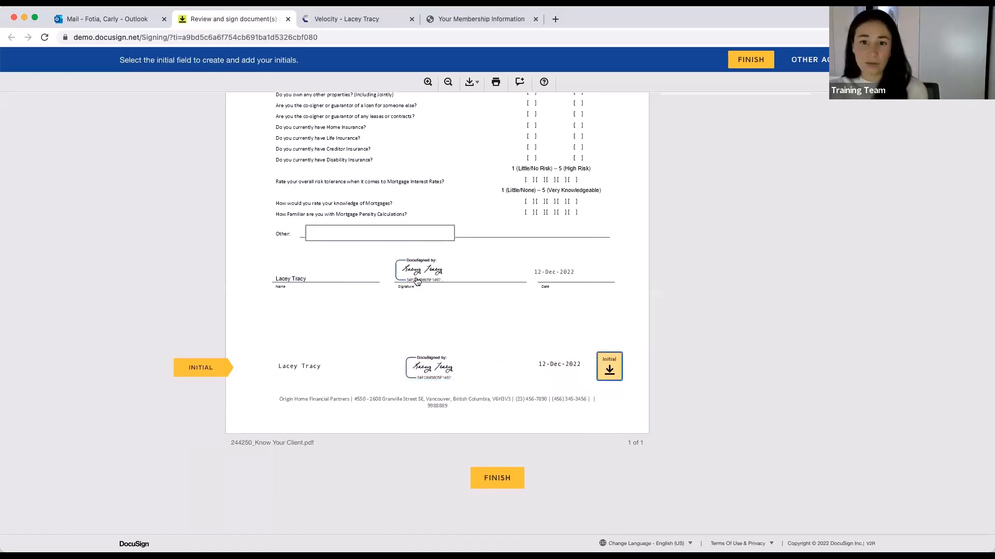
{"action": "left_click", "coordinate": [608, 366]}
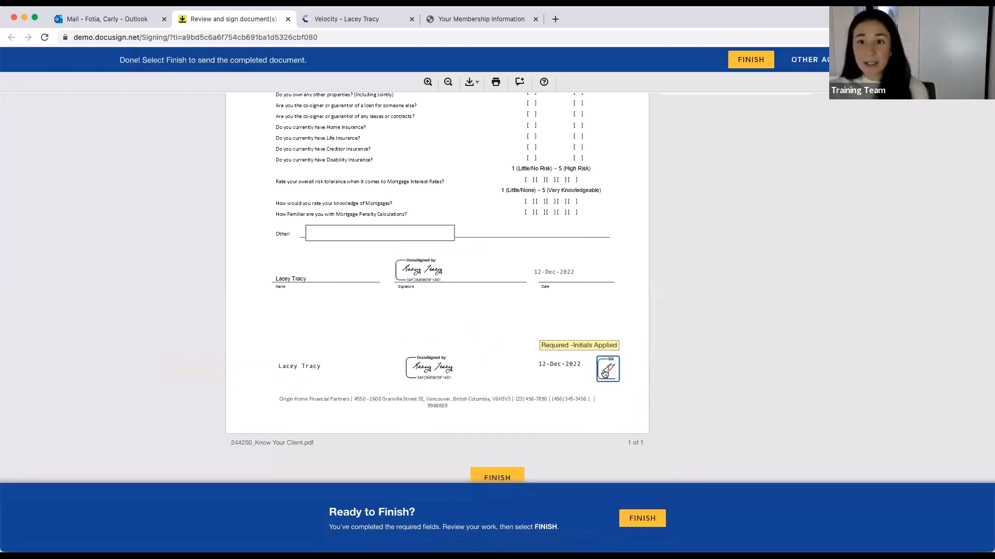
{"action": "left_click", "coordinate": [641, 518]}
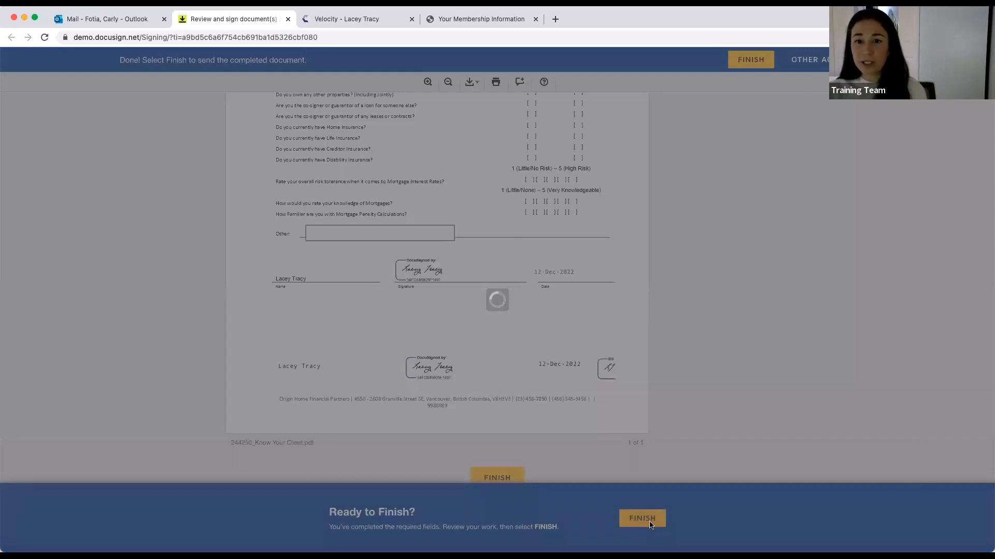
{"action": "left_click", "coordinate": [641, 518]}
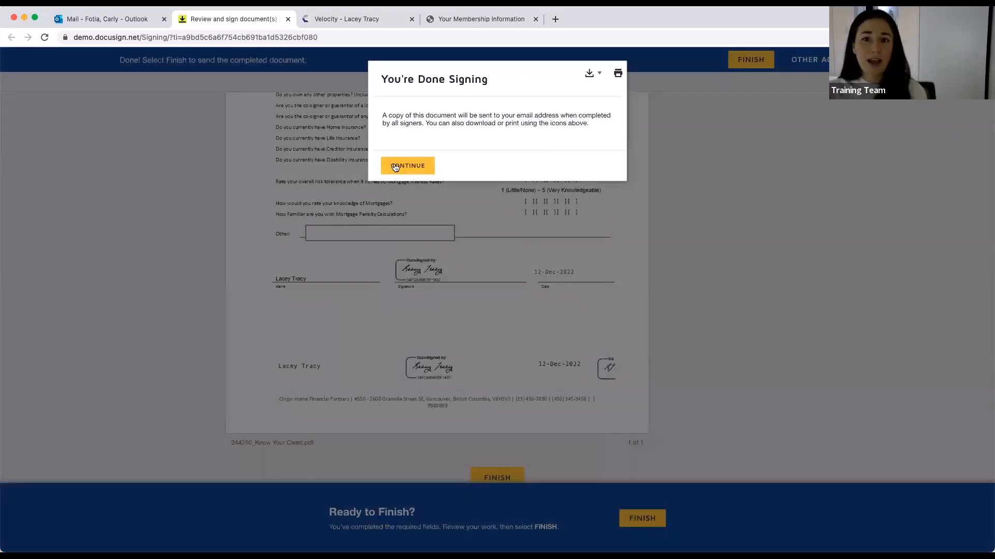
{"action": "left_click", "coordinate": [406, 166]}
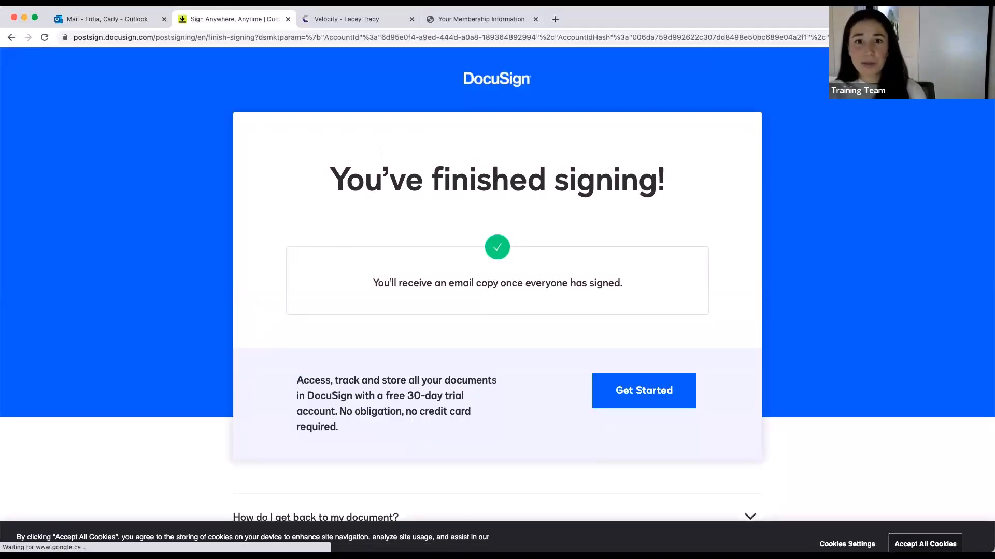
{"action": "left_click", "coordinate": [356, 18]}
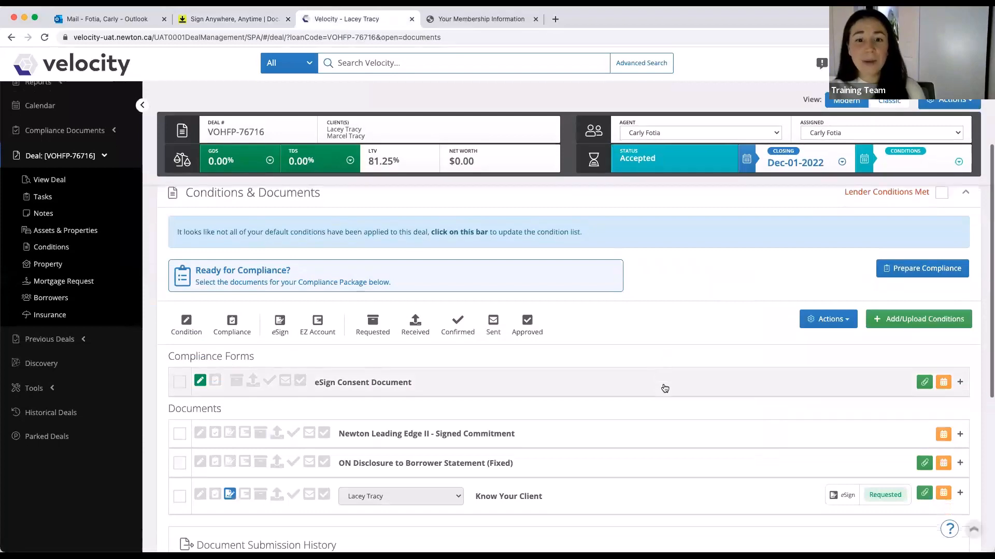
Expand the Know Your Client row to reveal its Purpose and Mortgage Type form details
{"action": "scroll", "scroll_direction": "down", "scroll_amount": 3}
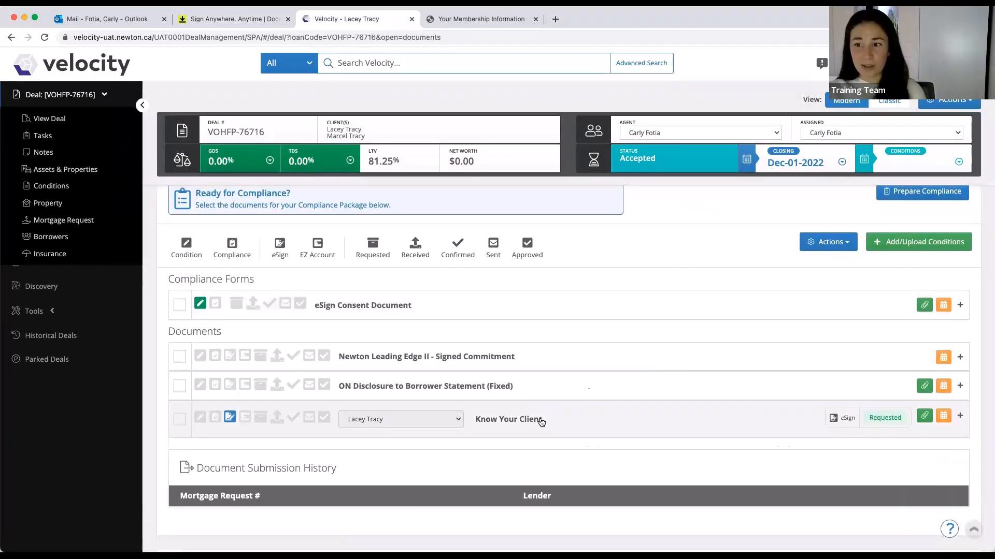
{"action": "left_click", "coordinate": [508, 418]}
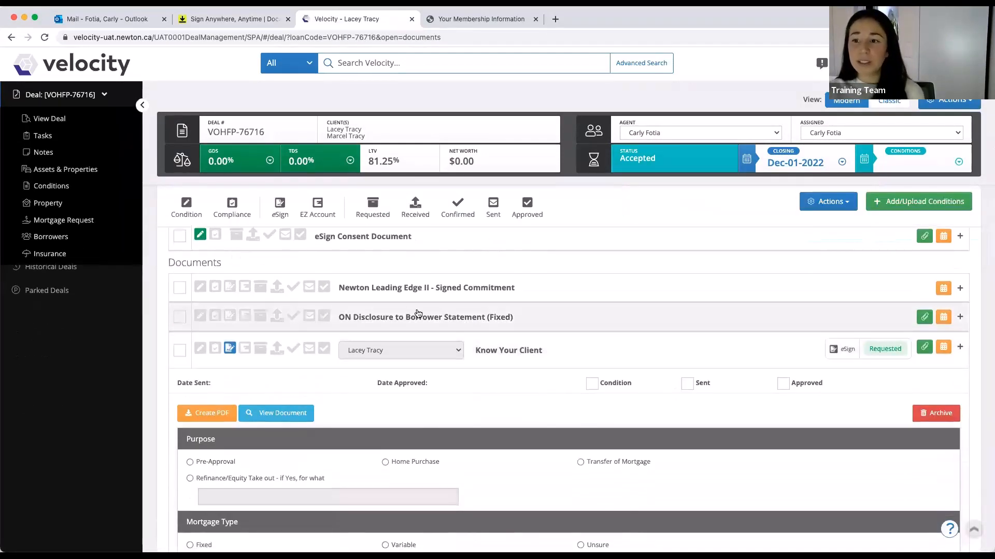
{"action": "mouse_move", "coordinate": [338, 354]}
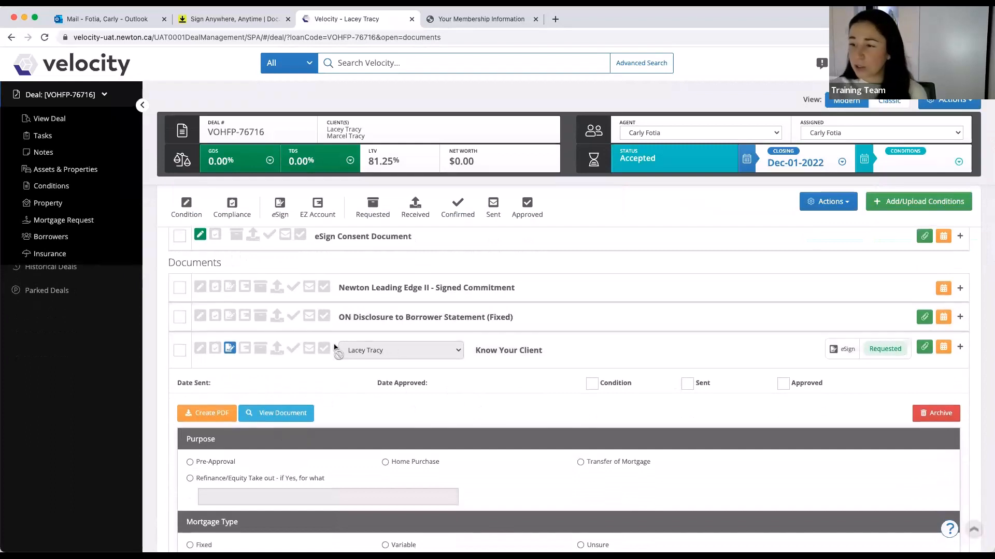
{"action": "mouse_move", "coordinate": [474, 418]}
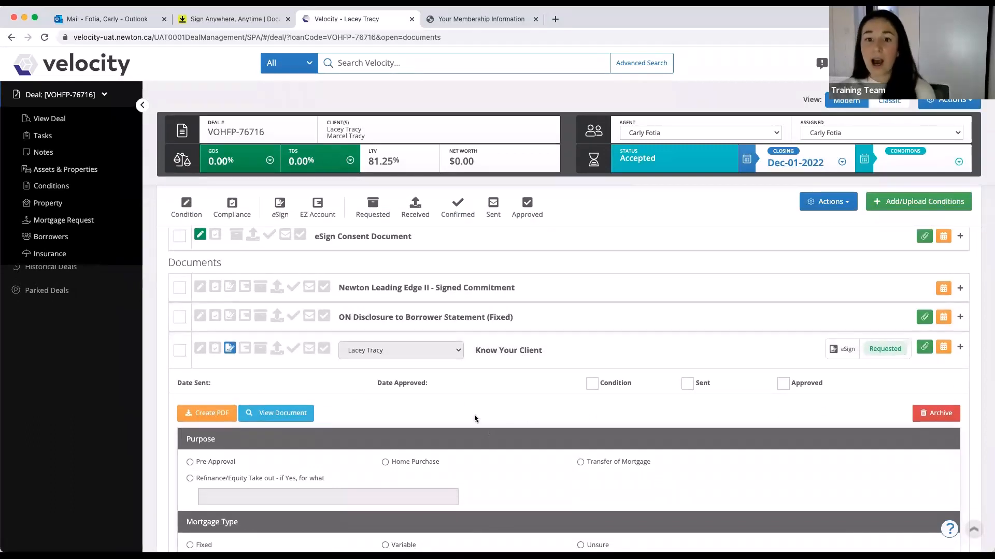
{"action": "scroll", "scroll_direction": "down", "scroll_amount": 3}
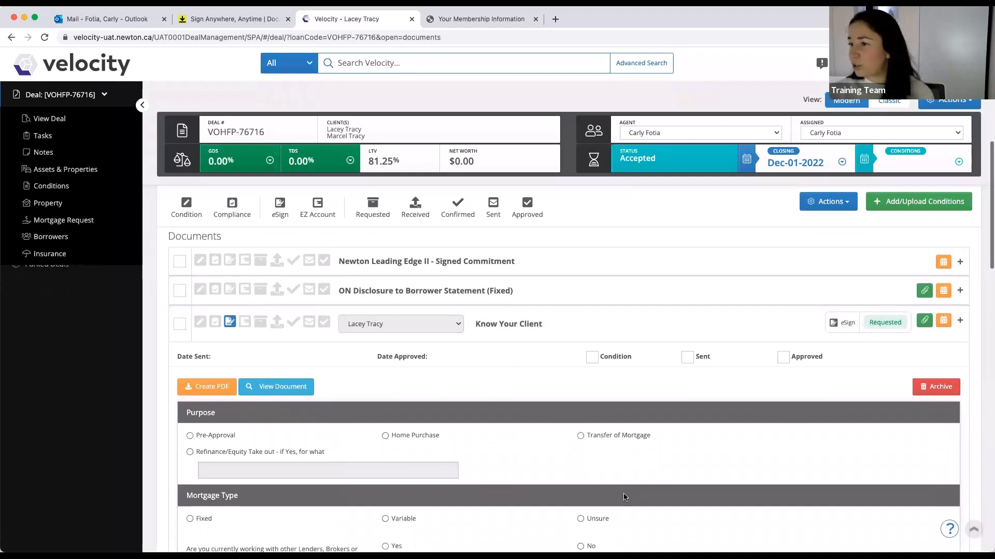